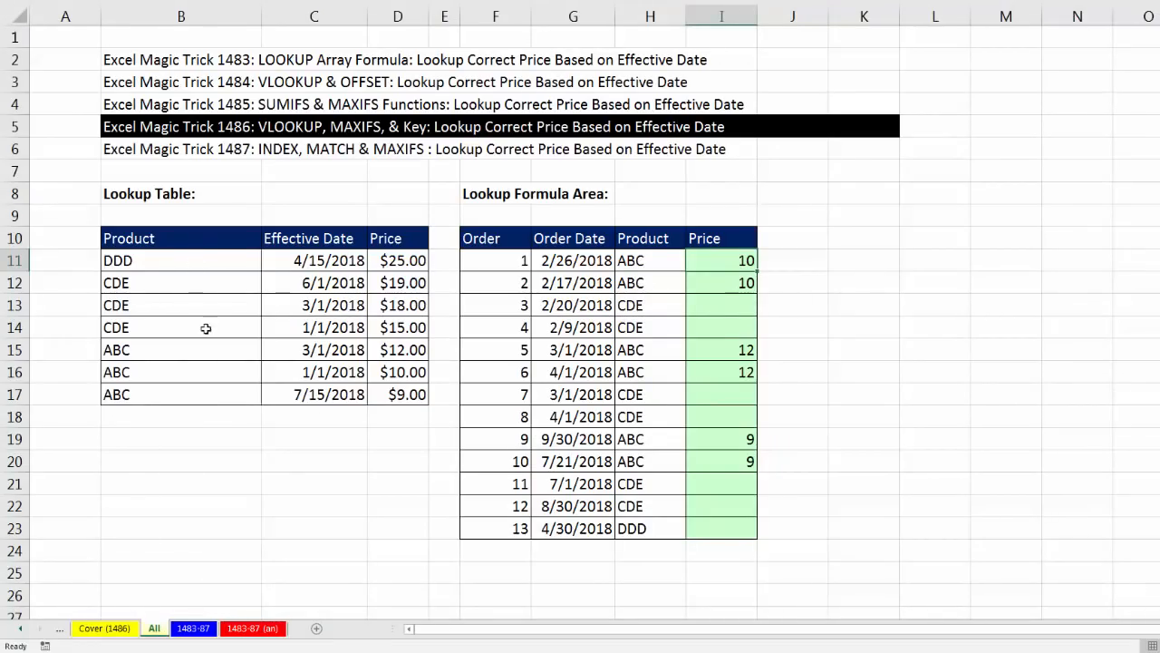
pyautogui.moveTo(288, 345)
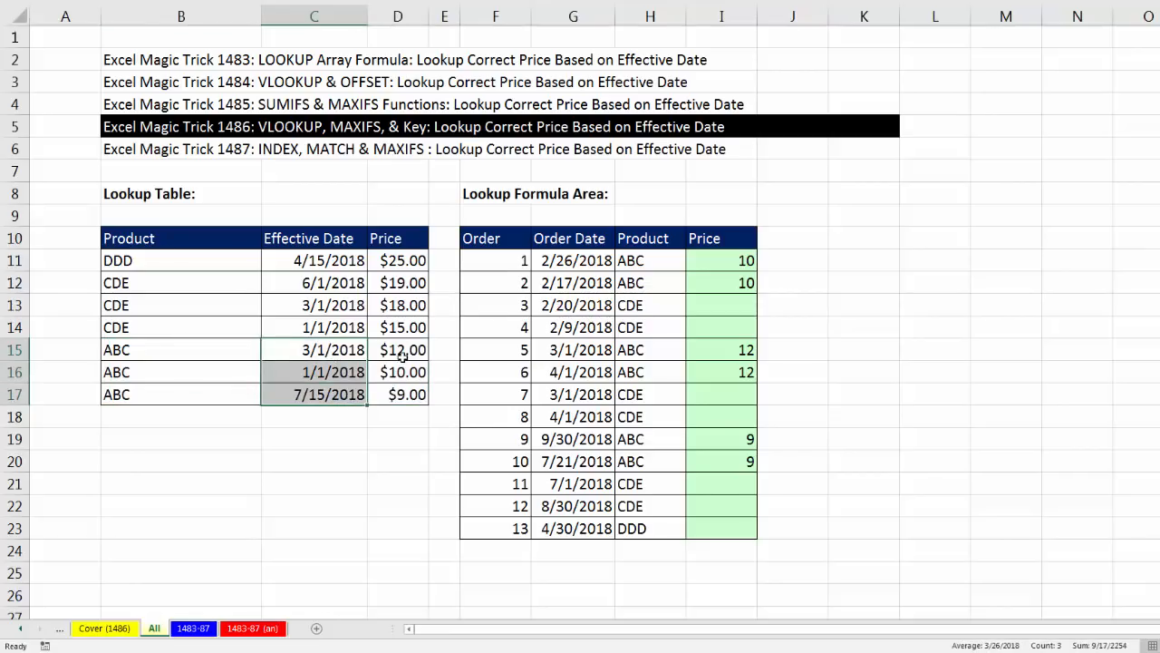
# Step: Highlight ABC's $9.00 price and its two orders, then open the EMT 1486 worksheet
pyautogui.click(397, 393)
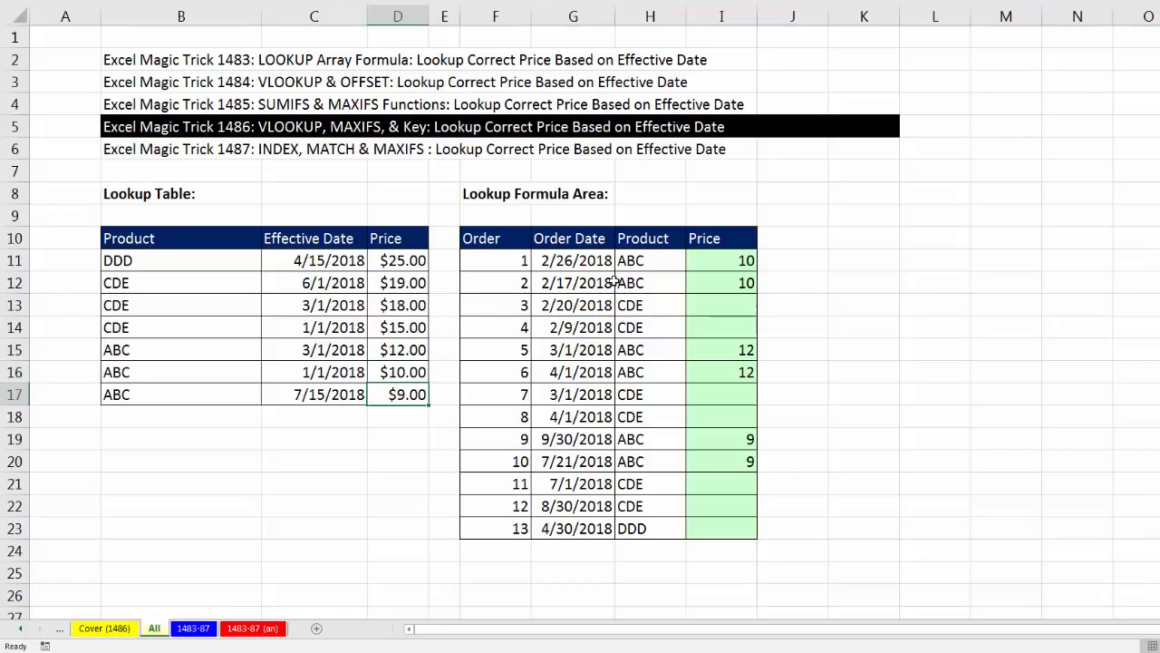
pyautogui.click(573, 282)
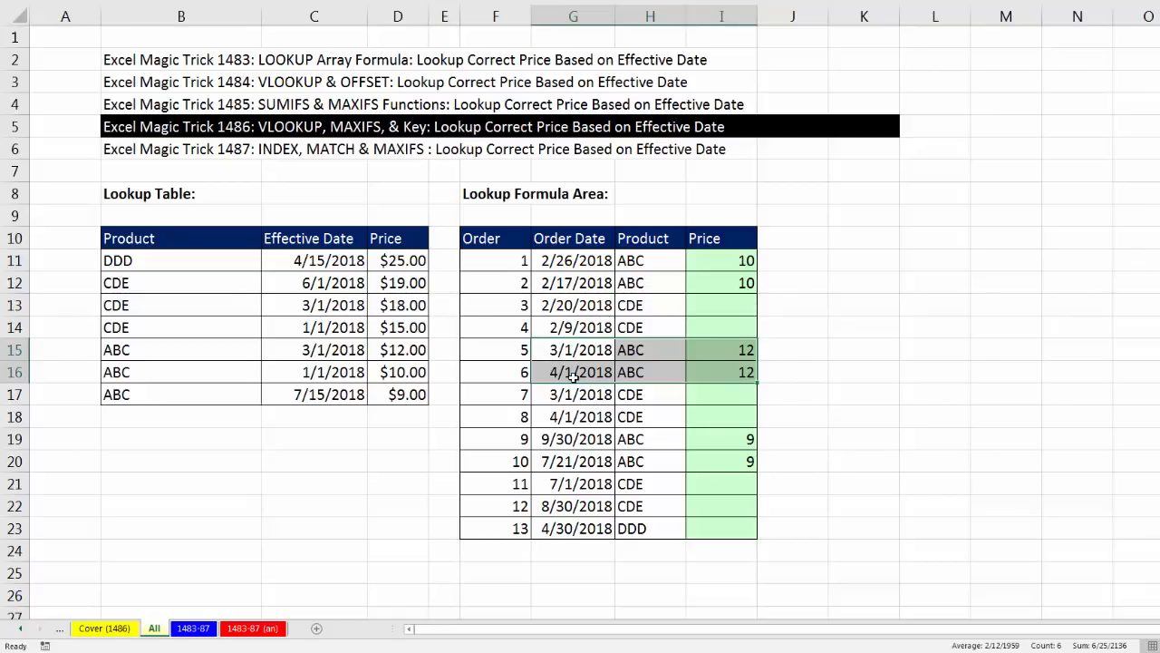
pyautogui.moveTo(362, 379)
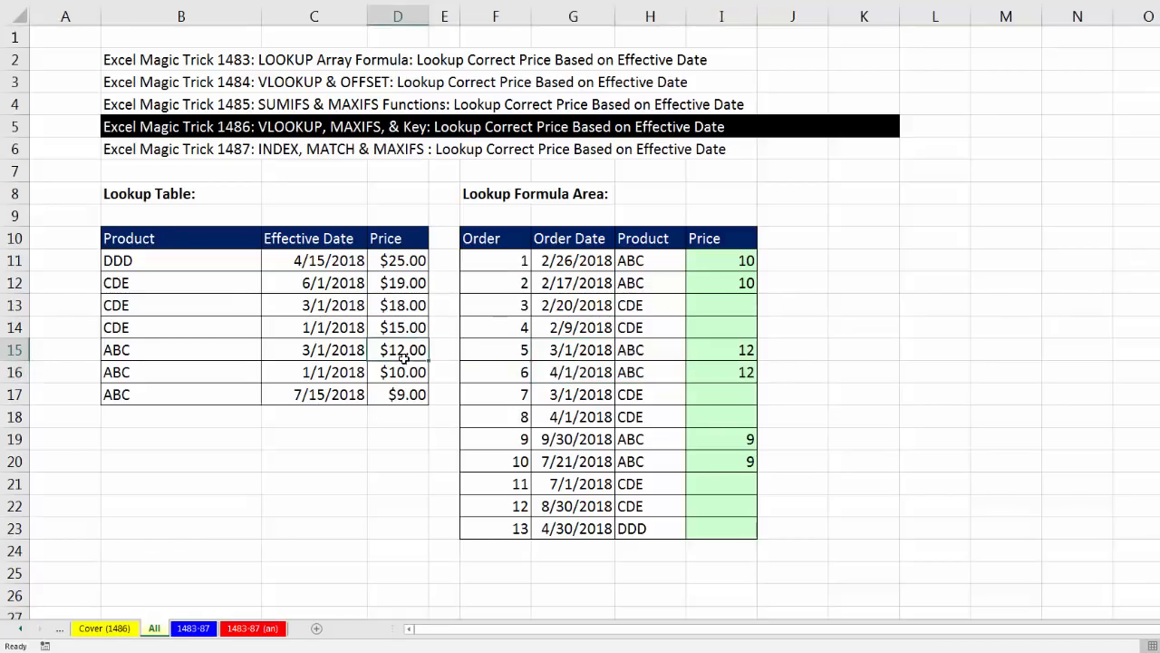
pyautogui.moveTo(573, 439); pyautogui.dragTo(722, 462)
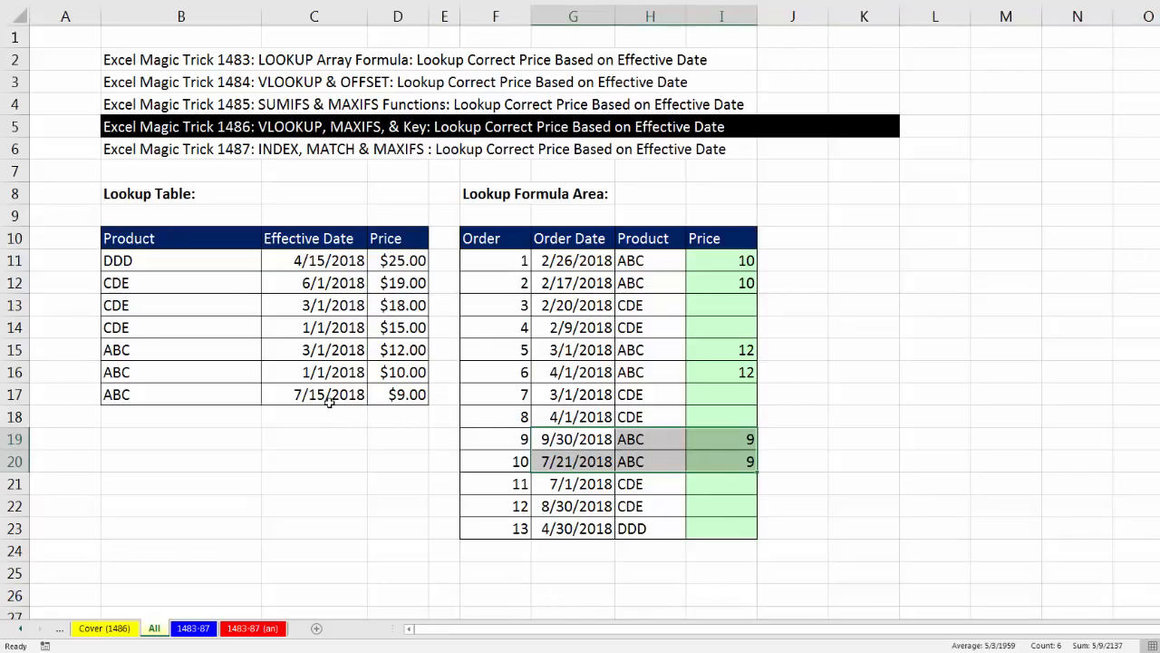
pyautogui.moveTo(293, 104)
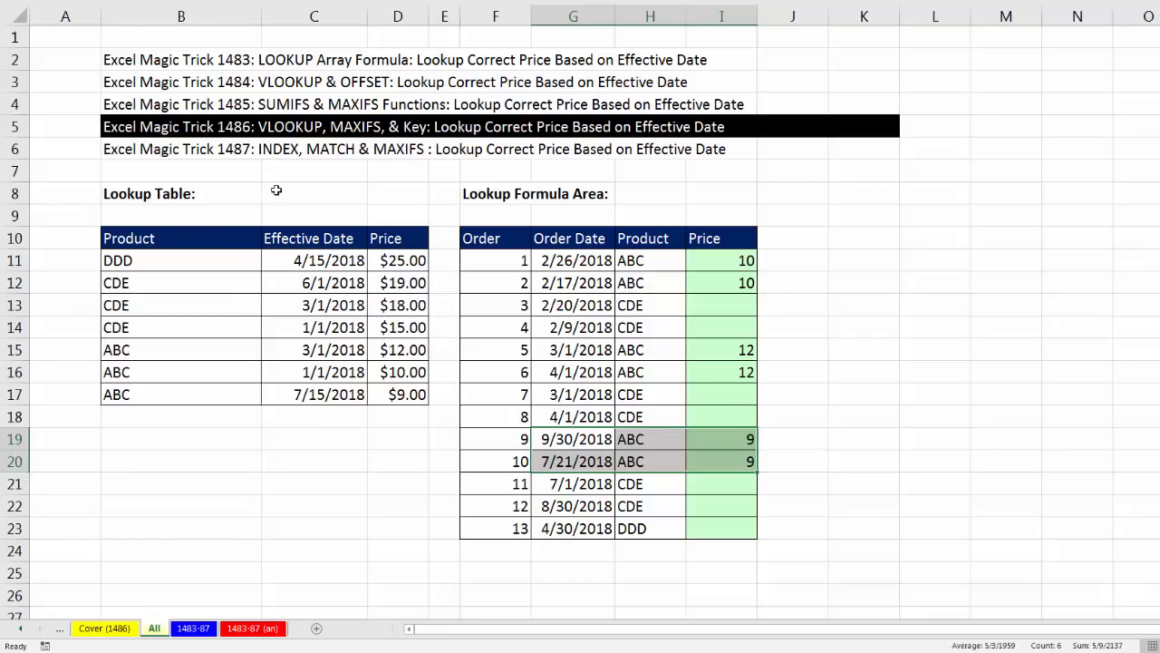
pyautogui.moveTo(308, 299)
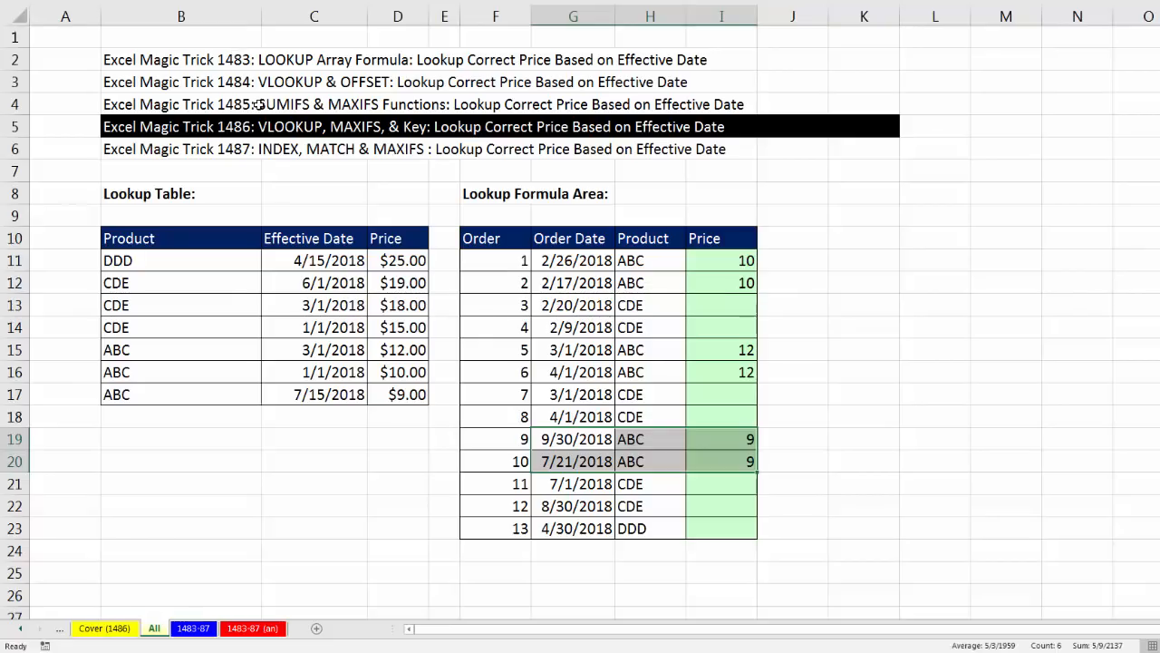
pyautogui.moveTo(259, 175)
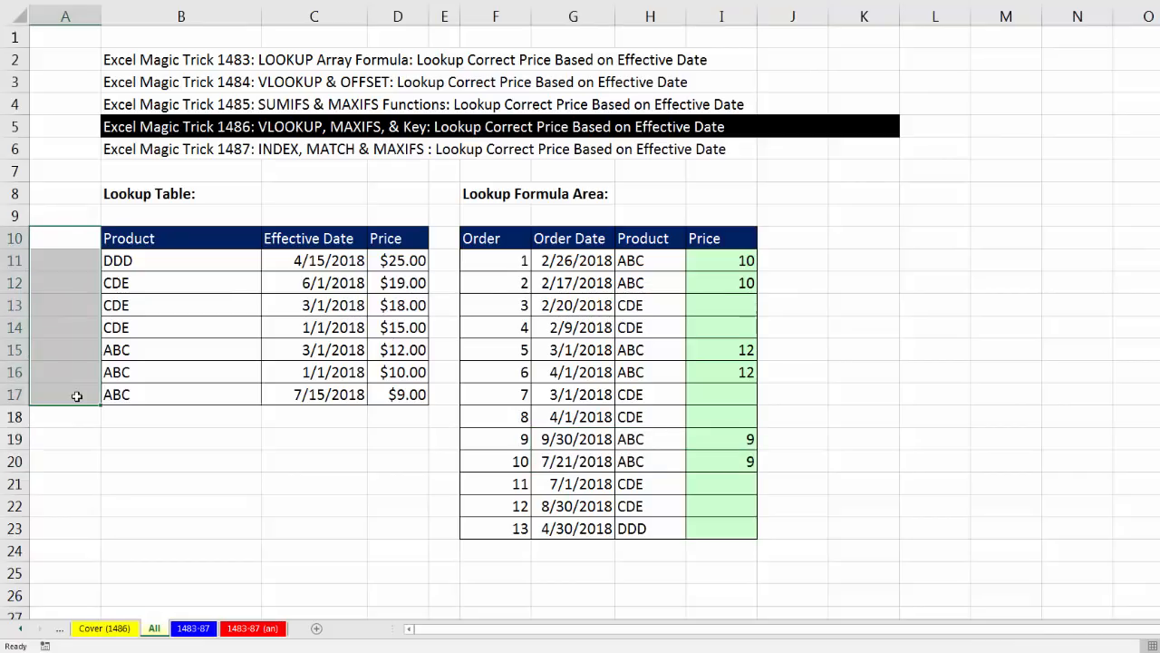
pyautogui.moveTo(70, 372)
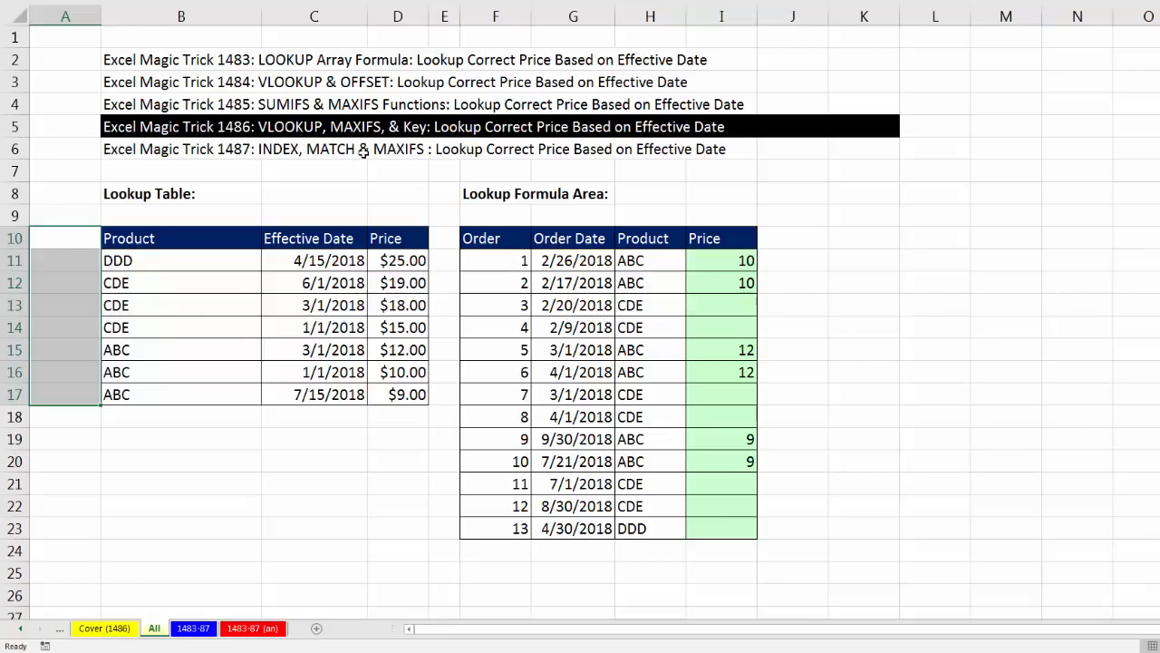
pyautogui.moveTo(568, 306)
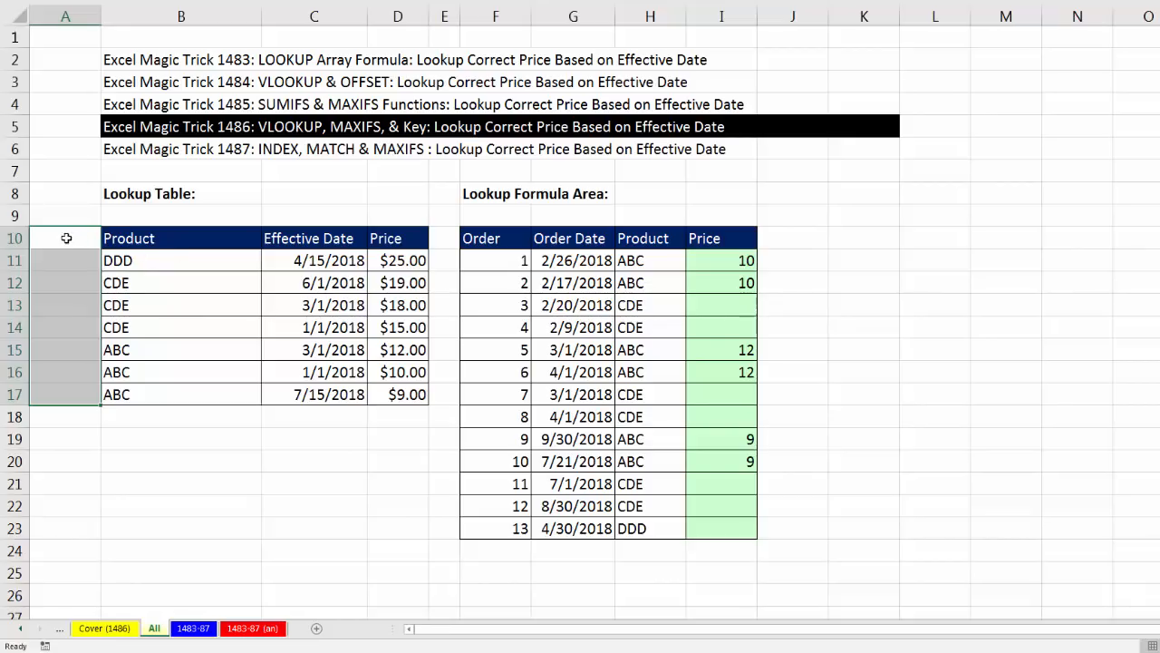
pyautogui.moveTo(75, 385)
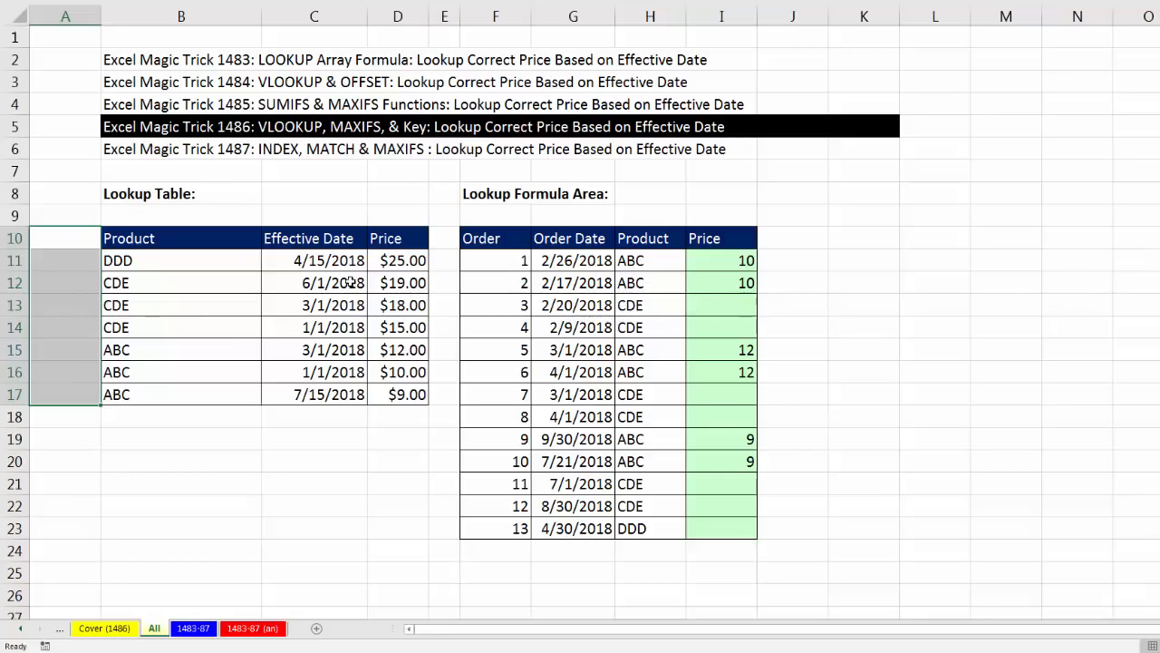
pyautogui.moveTo(264, 533)
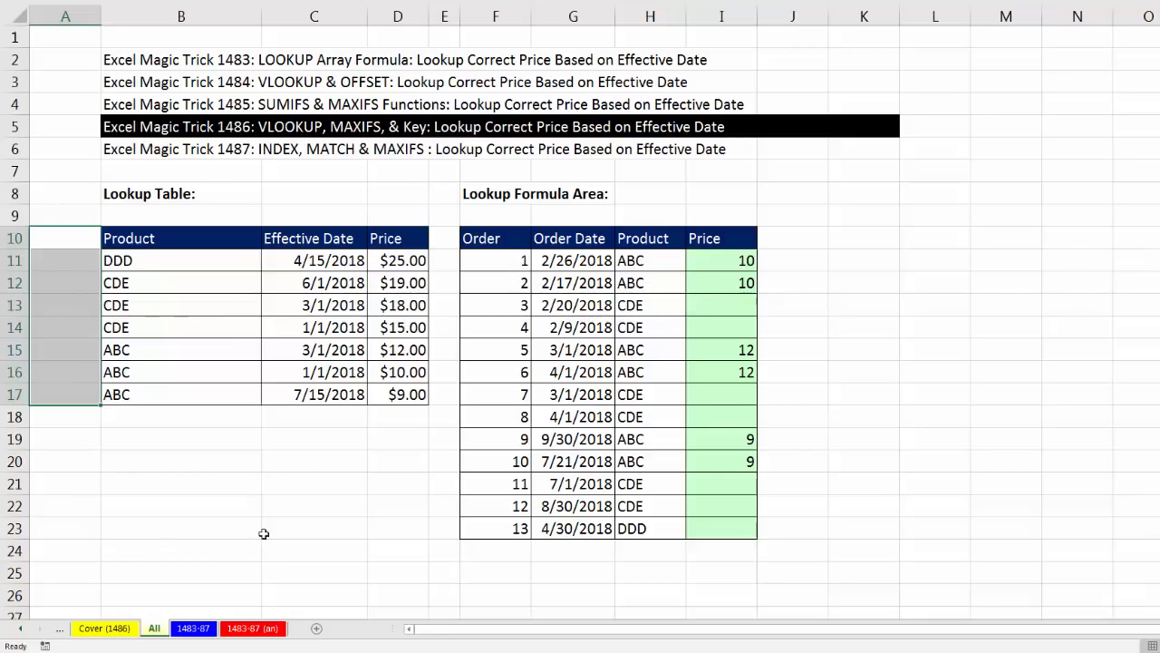
pyautogui.click(193, 627)
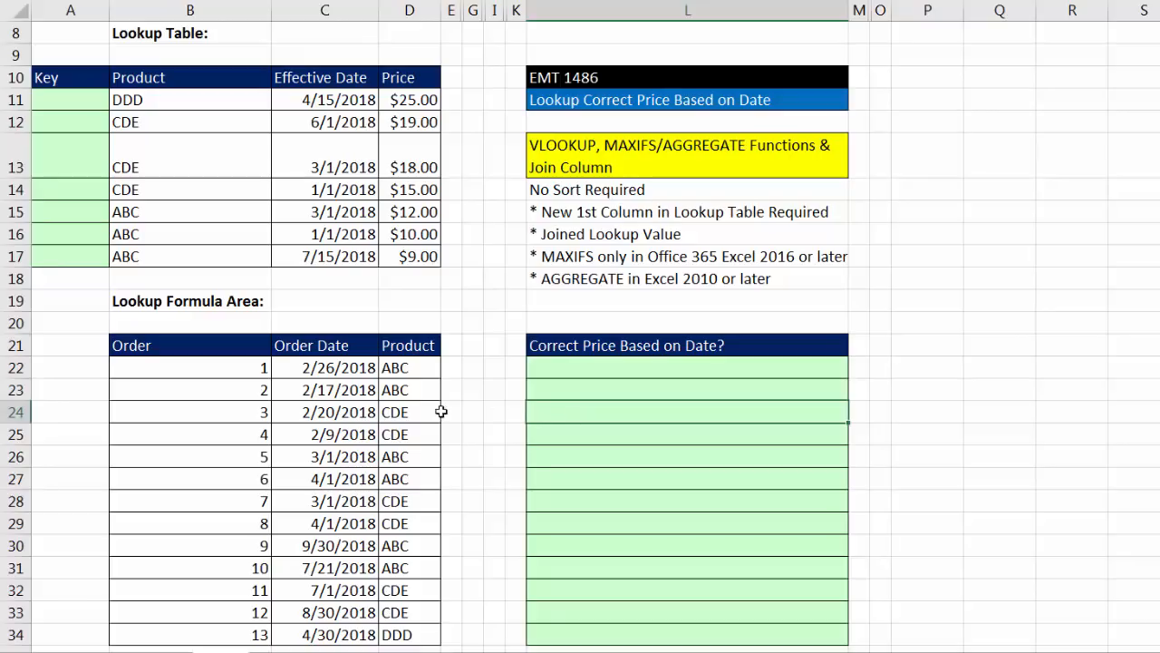
pyautogui.click(409, 411)
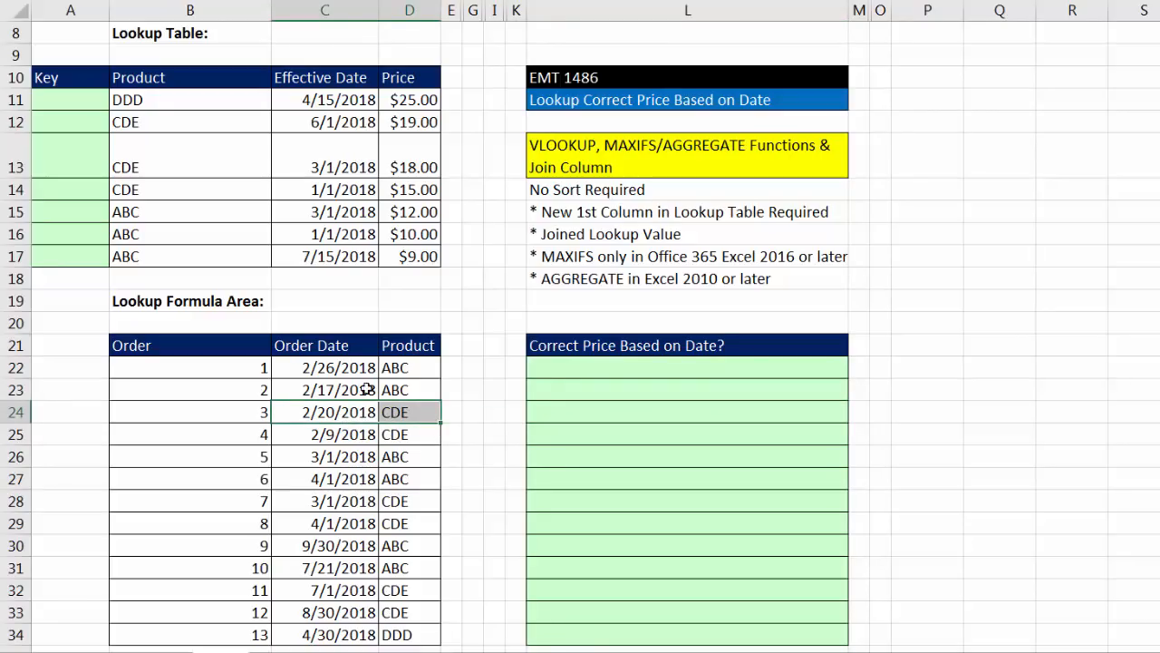
pyautogui.moveTo(417, 428)
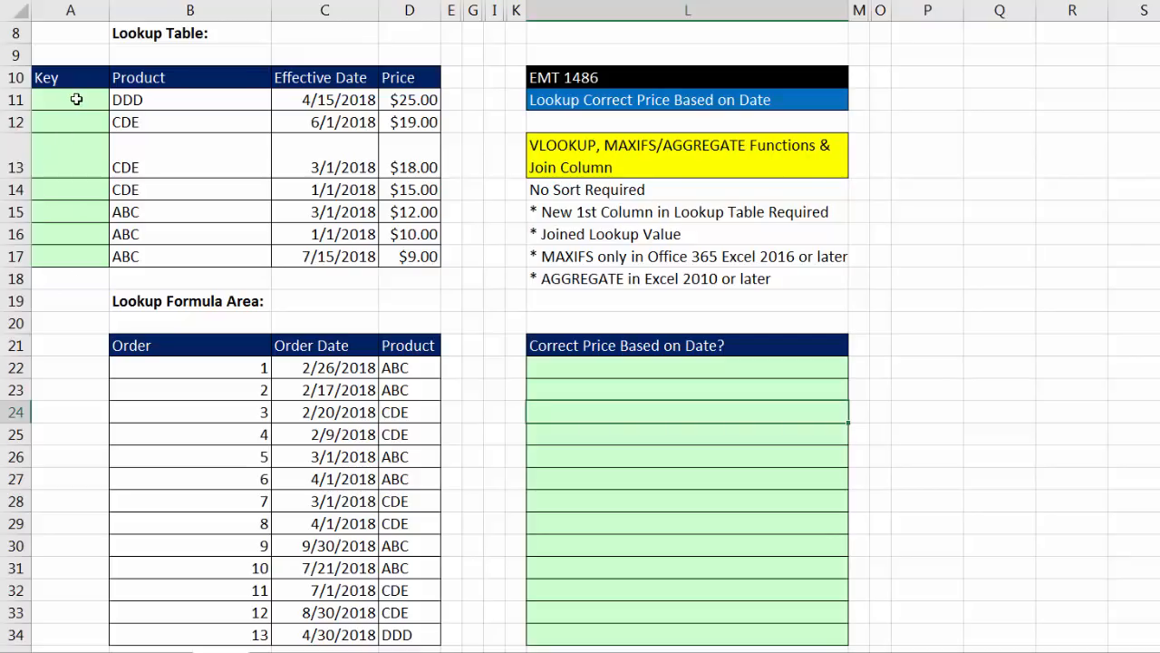
# Step: Build the A11 Key formula joining the product with its effective date
pyautogui.click(70, 100)
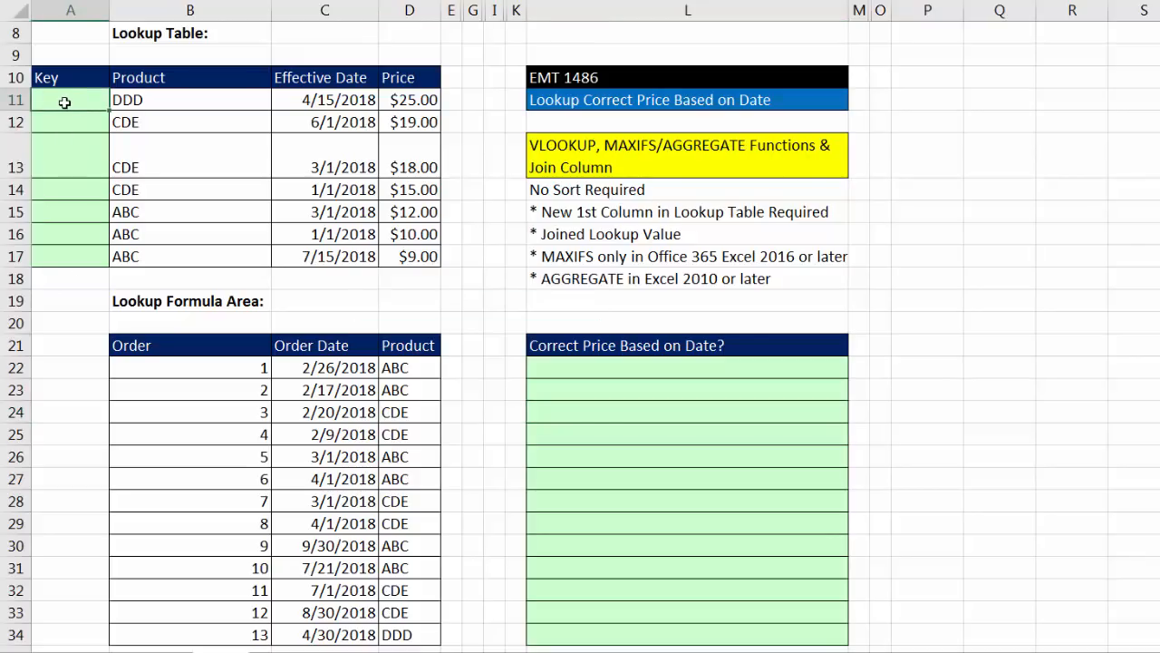
pyautogui.write('=B11')
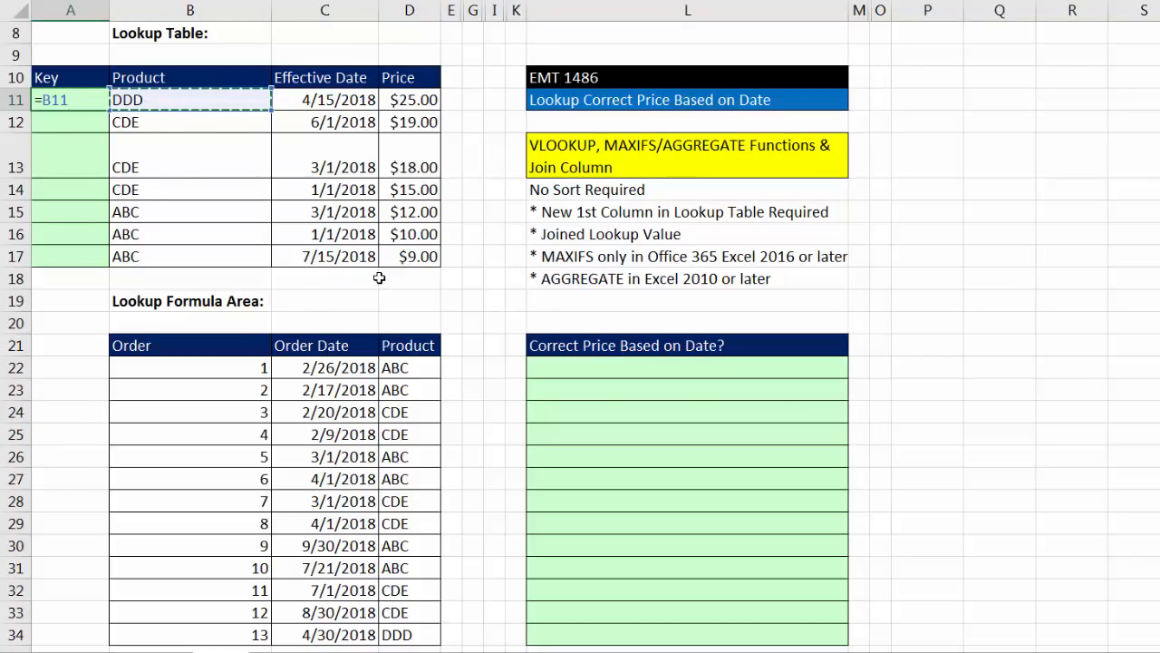
pyautogui.write('&')
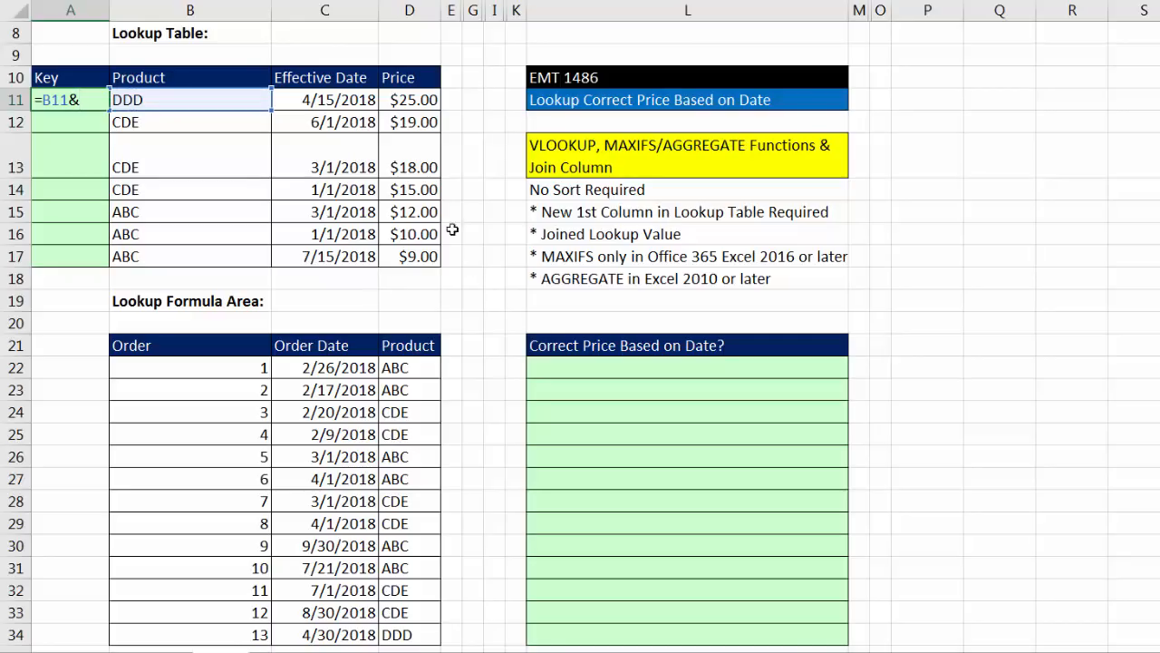
pyautogui.click(324, 100)
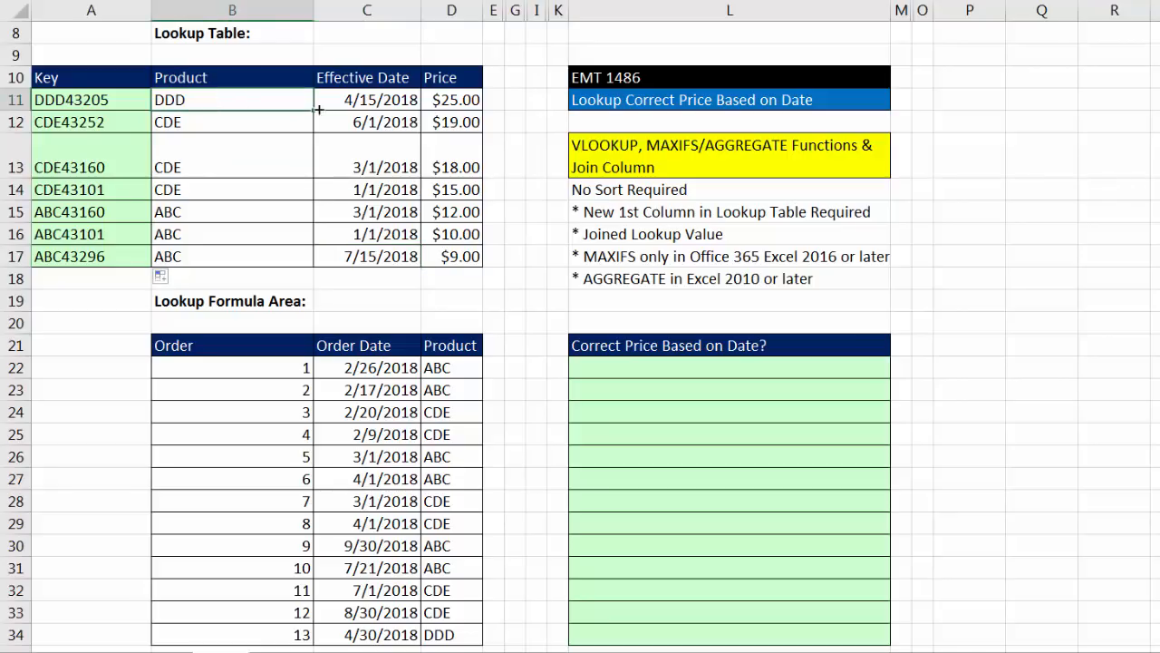
pyautogui.click(367, 99)
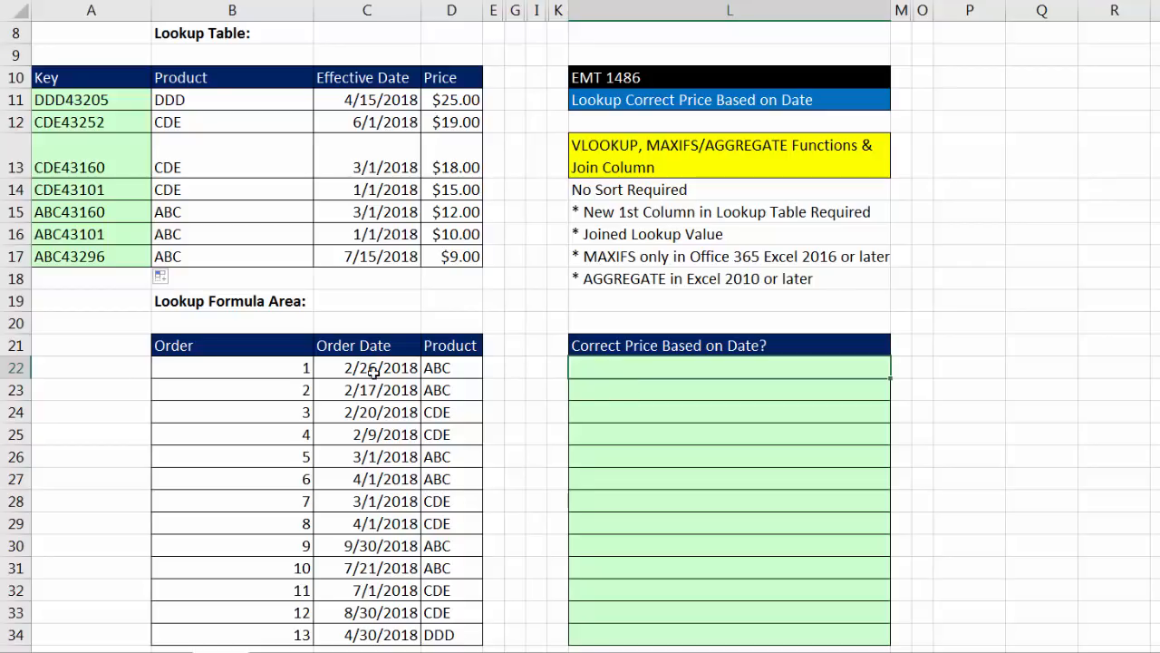
pyautogui.click(450, 367)
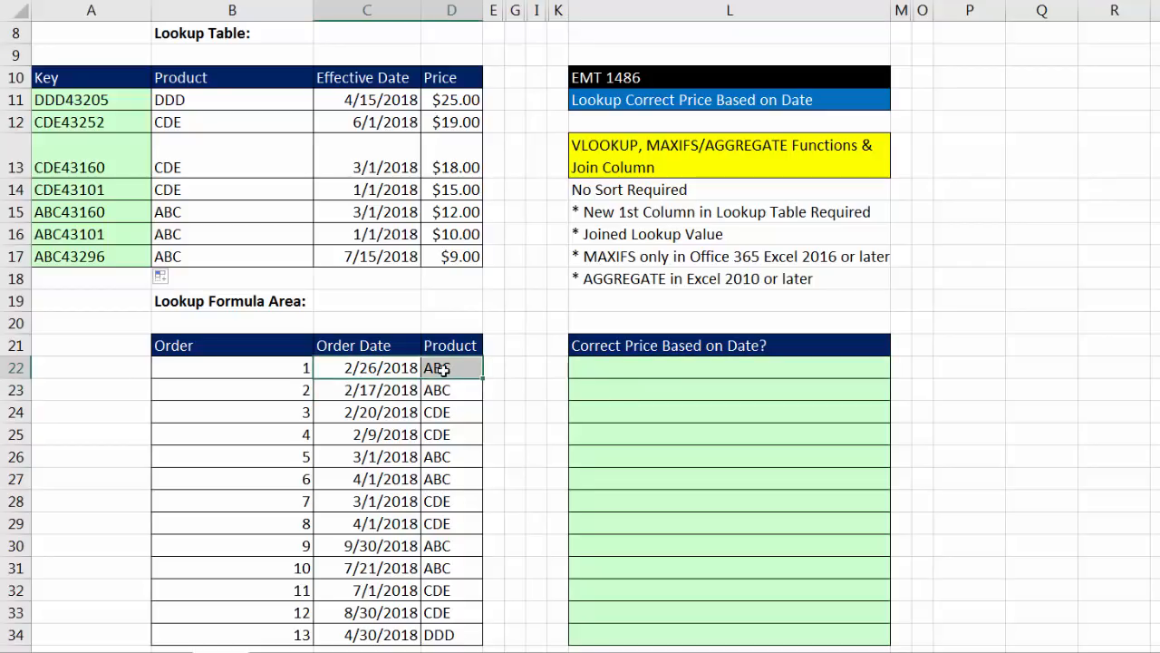
pyautogui.moveTo(593, 362)
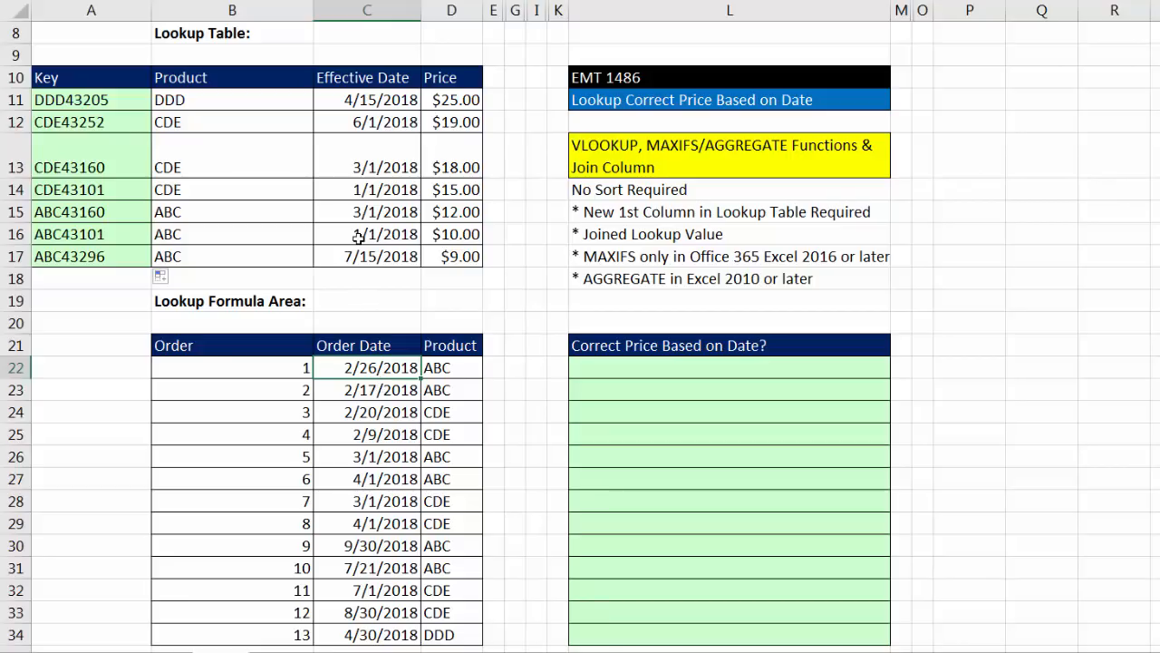
pyautogui.click(367, 234)
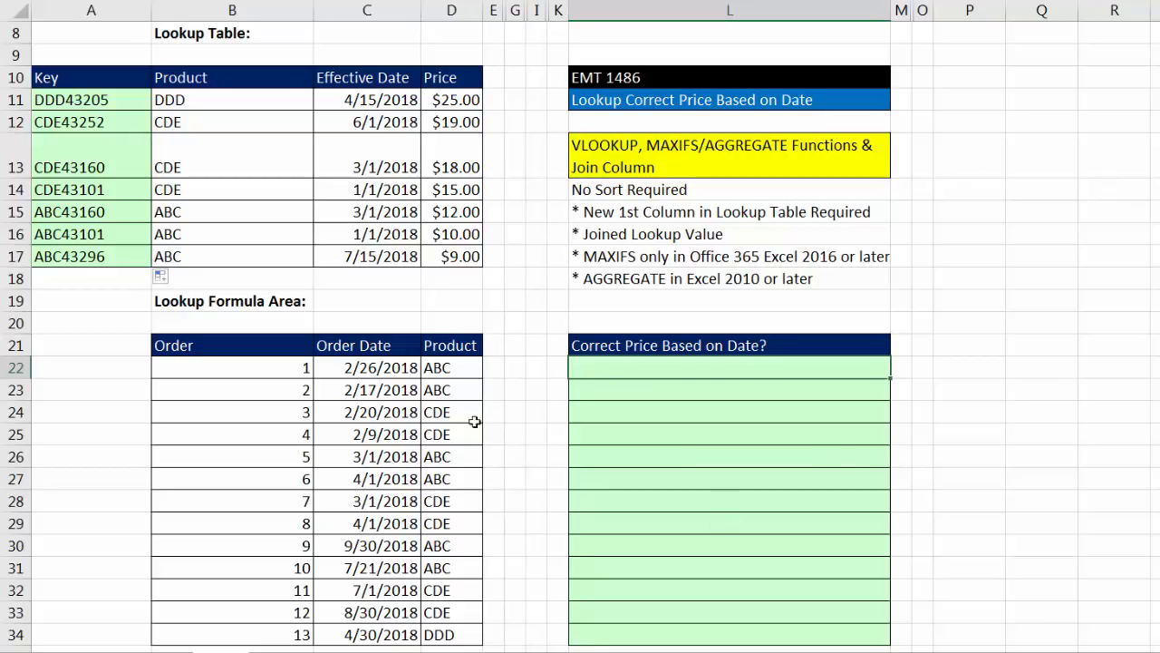
pyautogui.moveTo(343, 367)
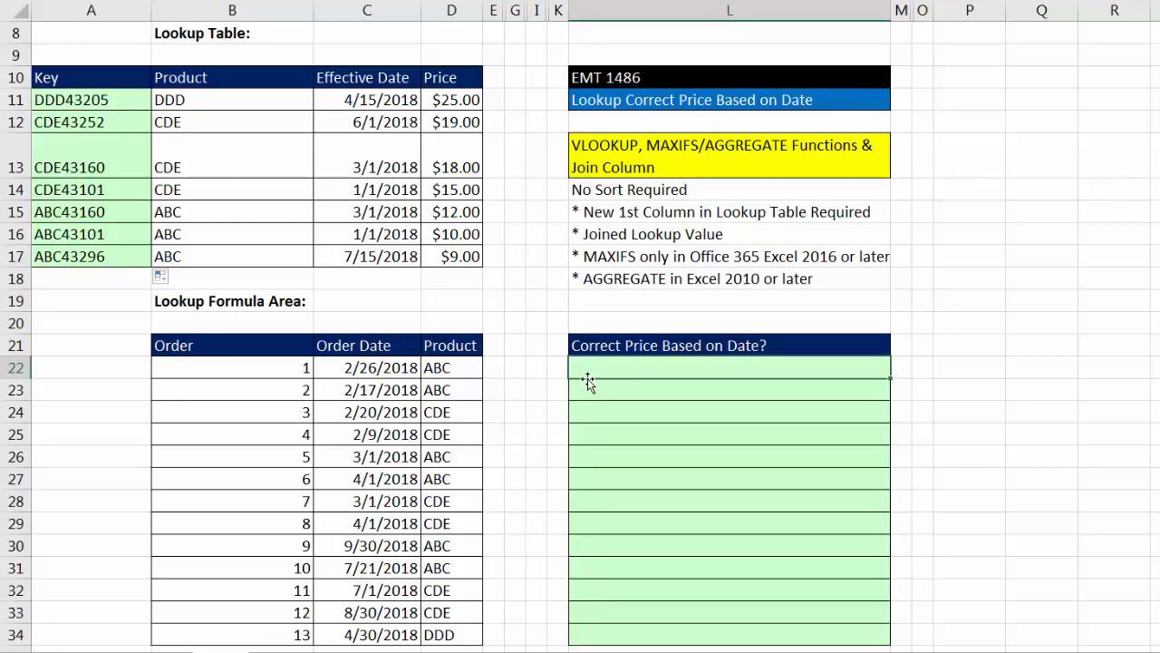
# Step: Start the L22 MAXIFS with absolute effective-date and product ranges
pyautogui.write('=')
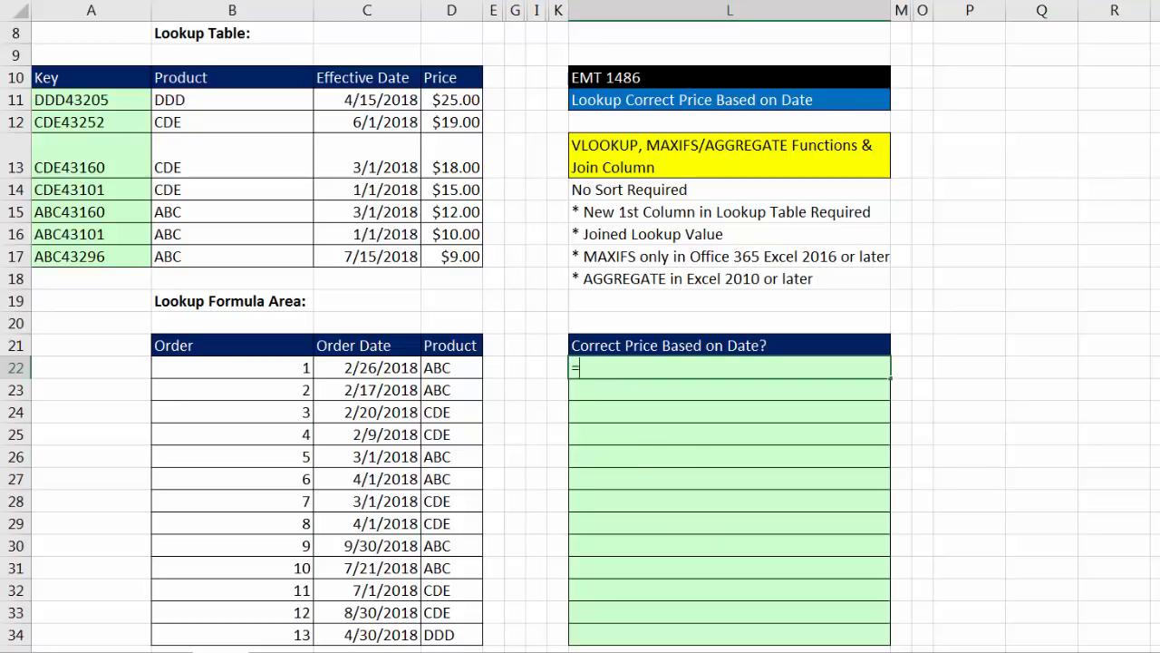
pyautogui.write('MAXIFS(')
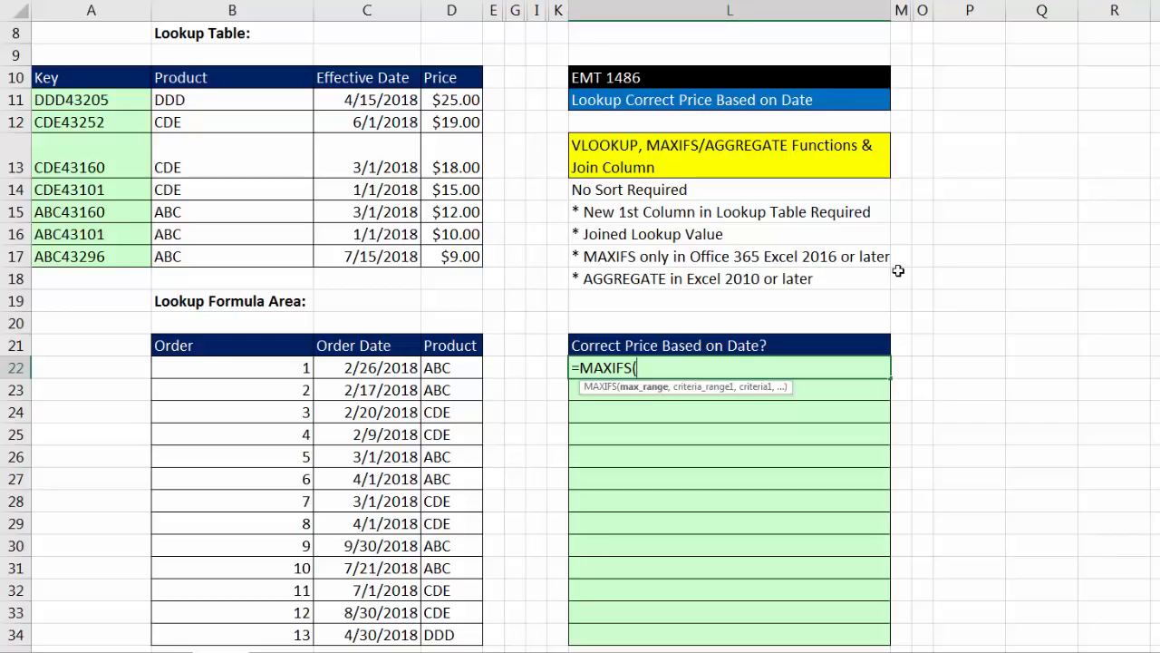
pyautogui.moveTo(615, 291)
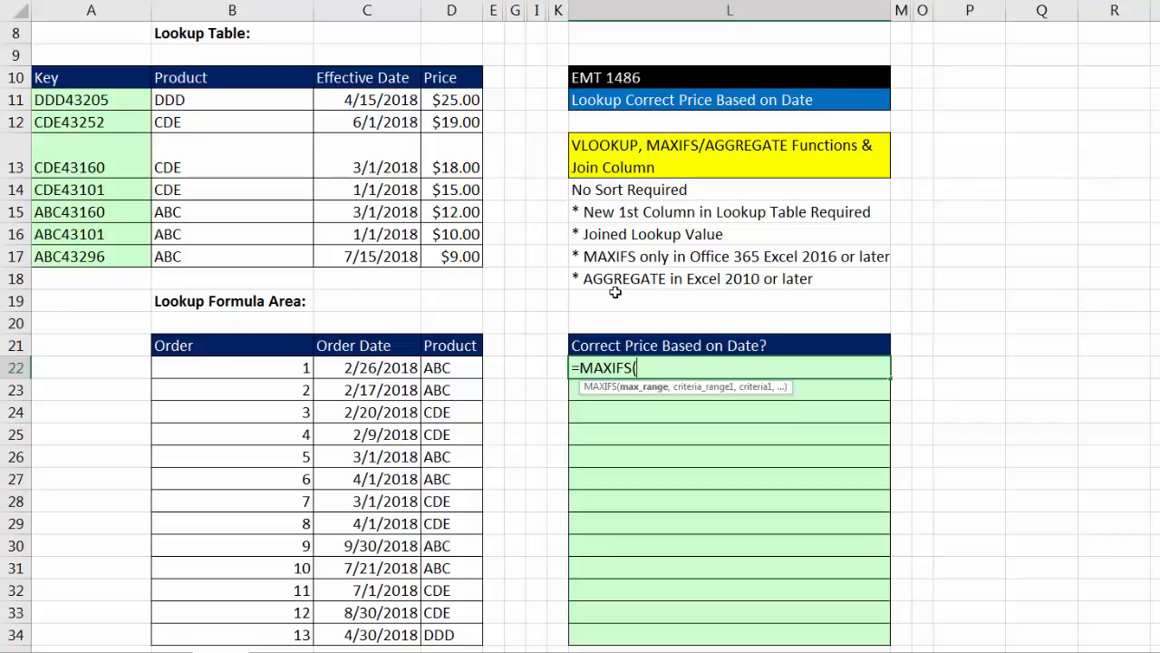
pyautogui.moveTo(1024, 611)
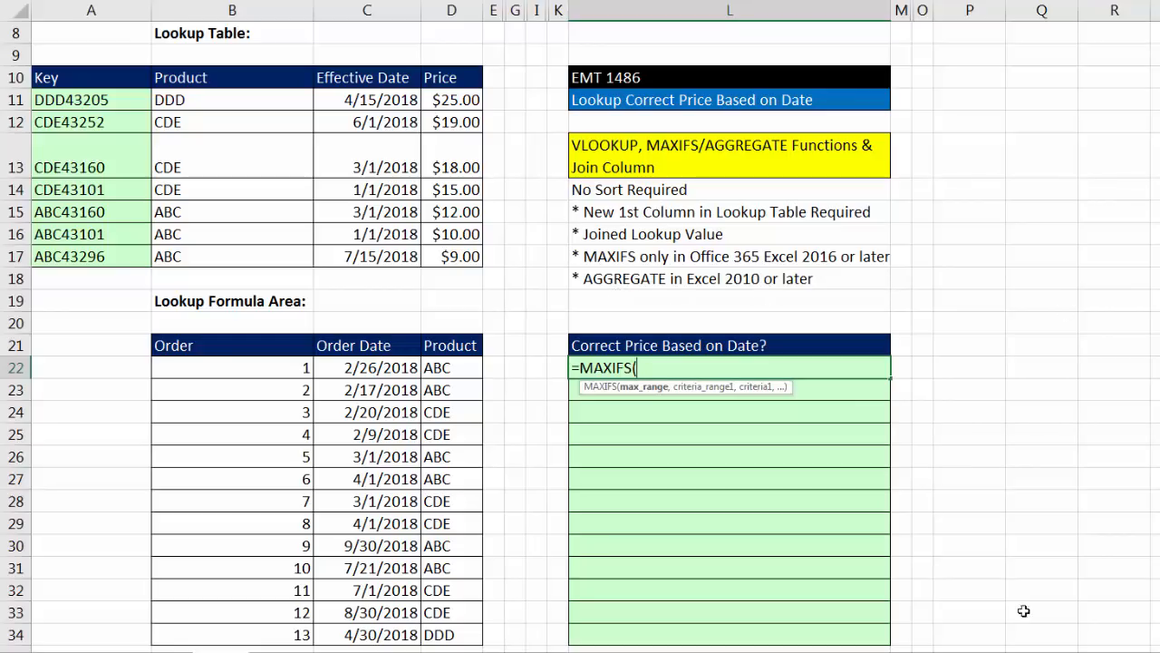
pyautogui.moveTo(772, 295)
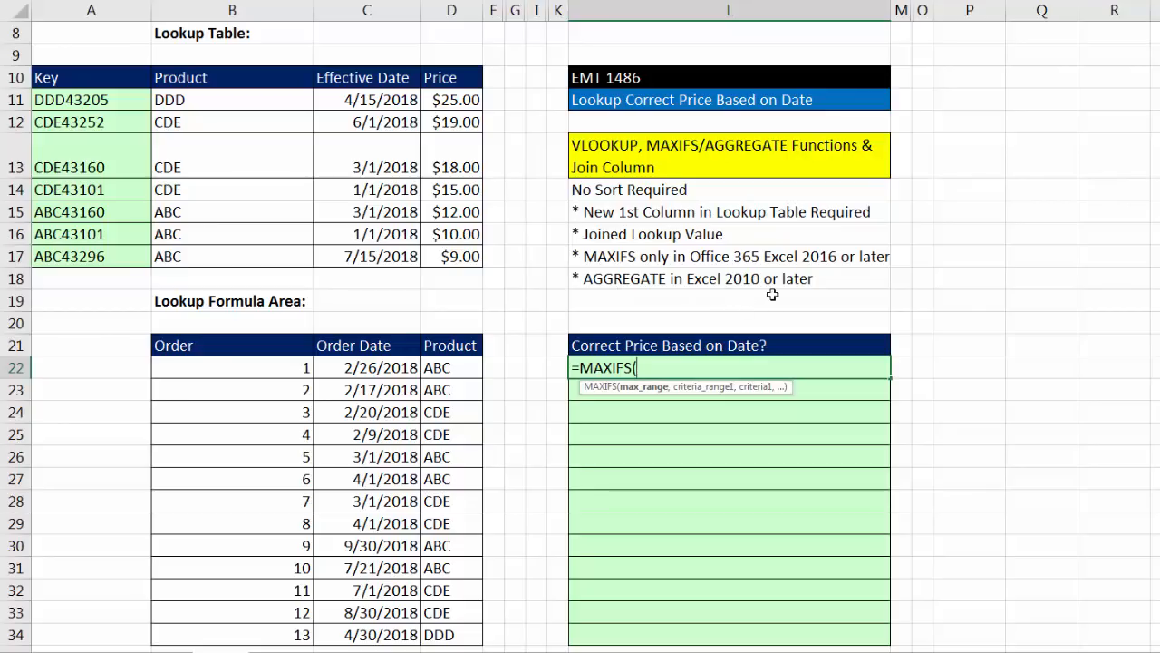
pyautogui.moveTo(681, 371)
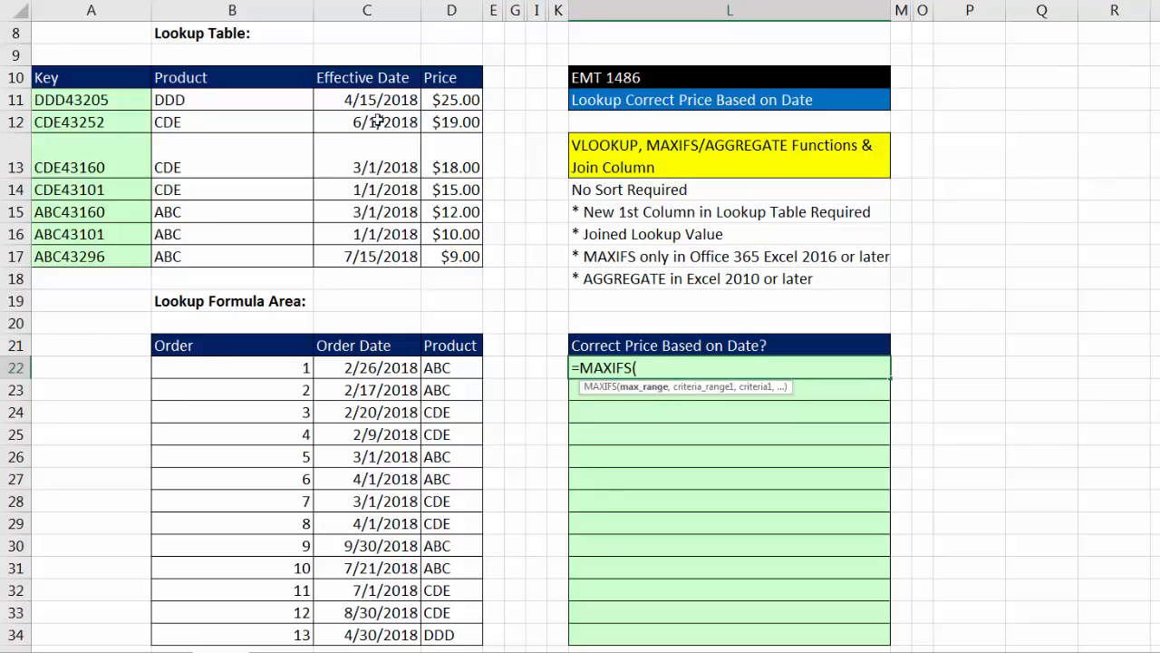
pyautogui.moveTo(367, 100); pyautogui.dragTo(367, 255)
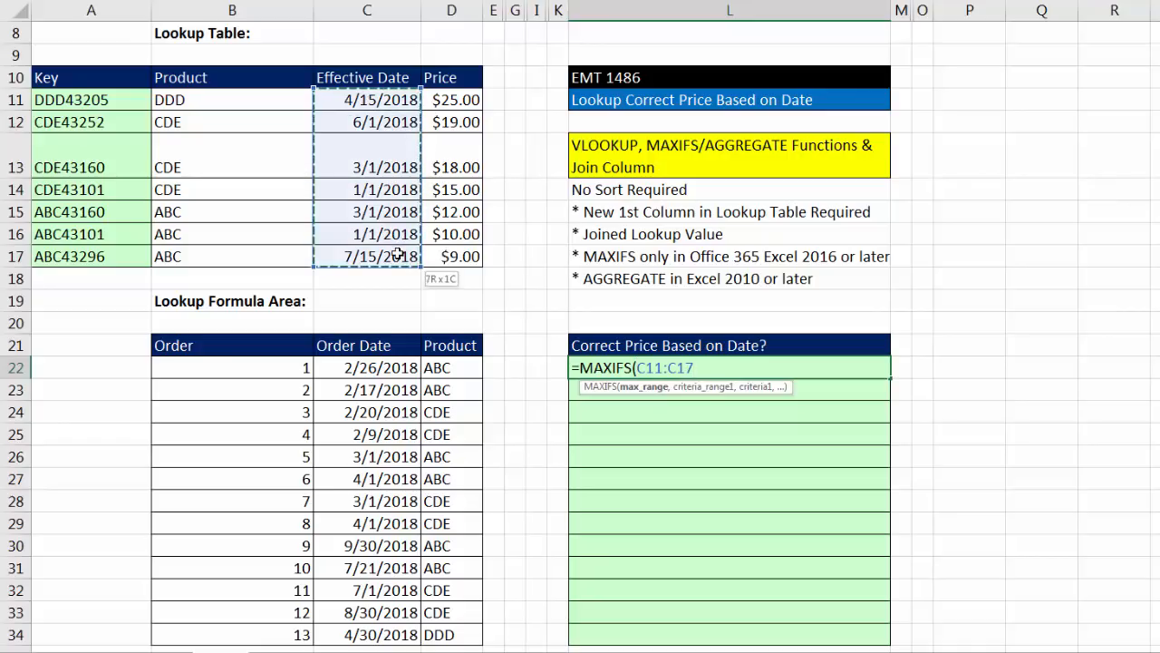
pyautogui.press('f4')
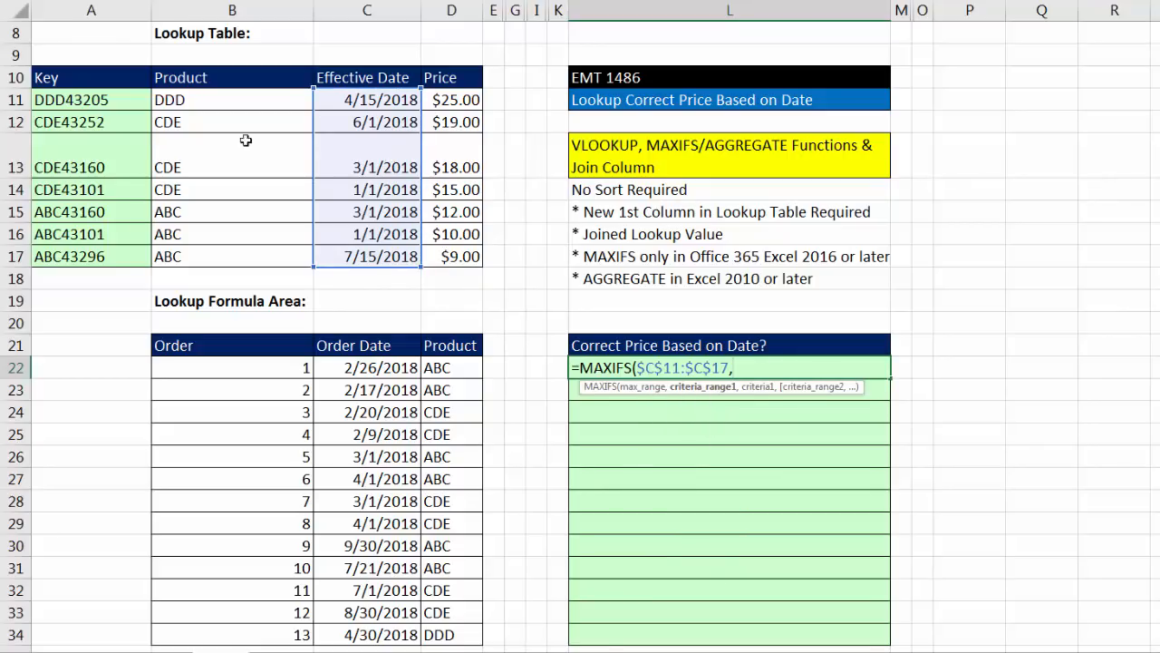
pyautogui.moveTo(232, 99); pyautogui.dragTo(232, 256)
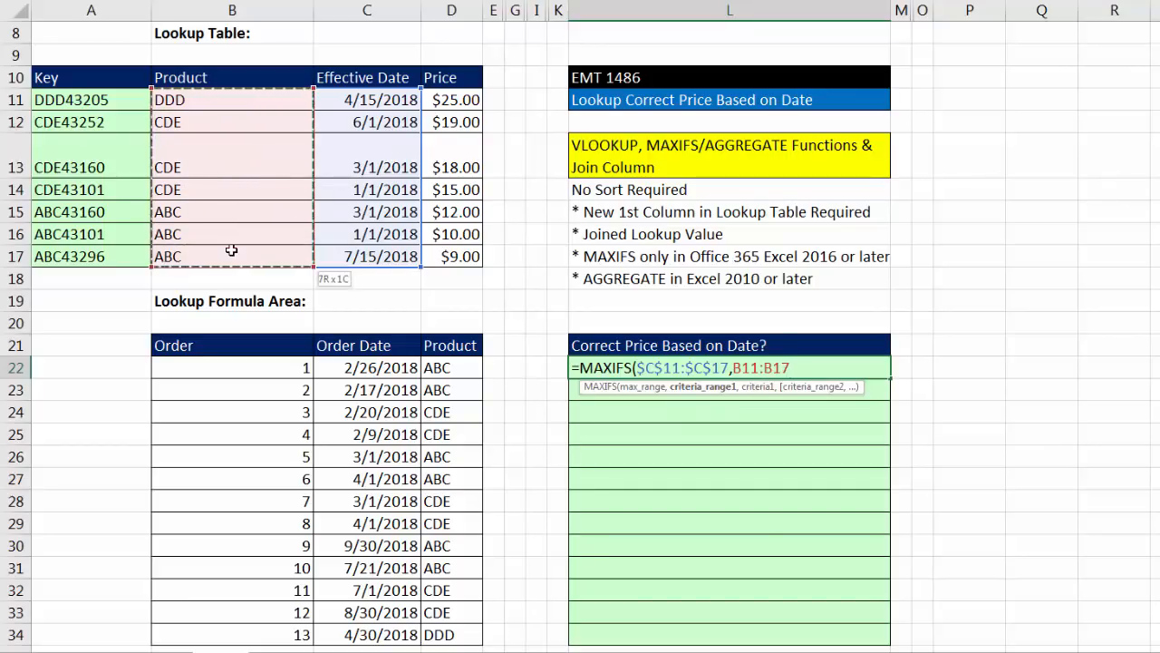
pyautogui.press('f4')
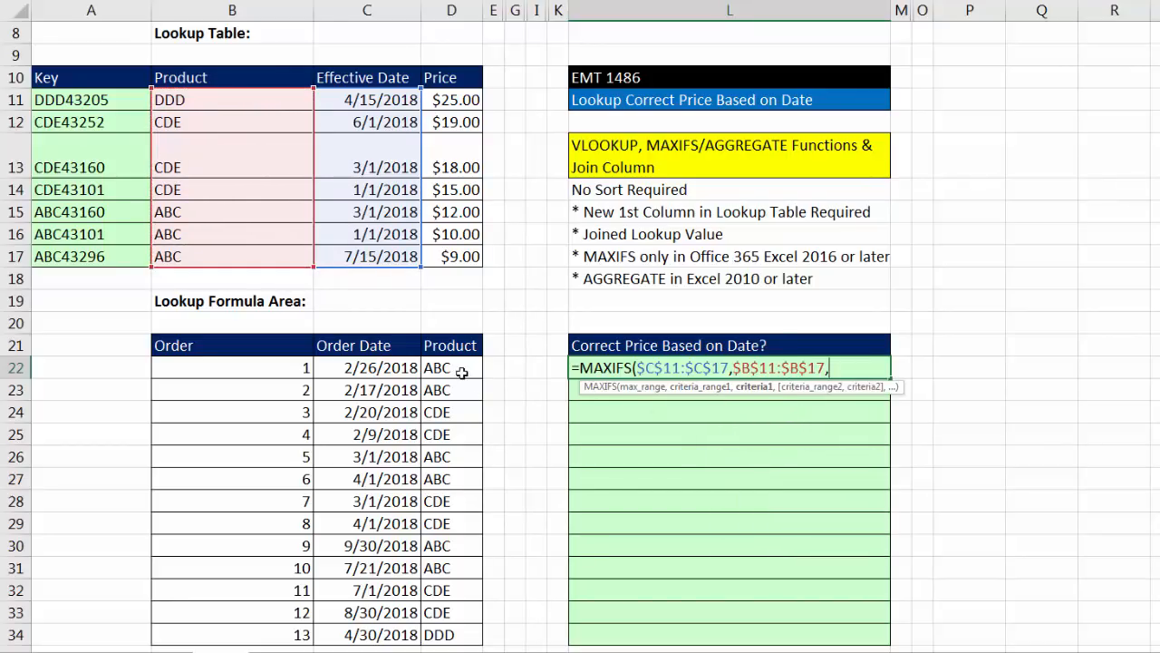
# Step: Add criteria for D22's product and dates '<=' the order date, then enter it
pyautogui.click(450, 367)
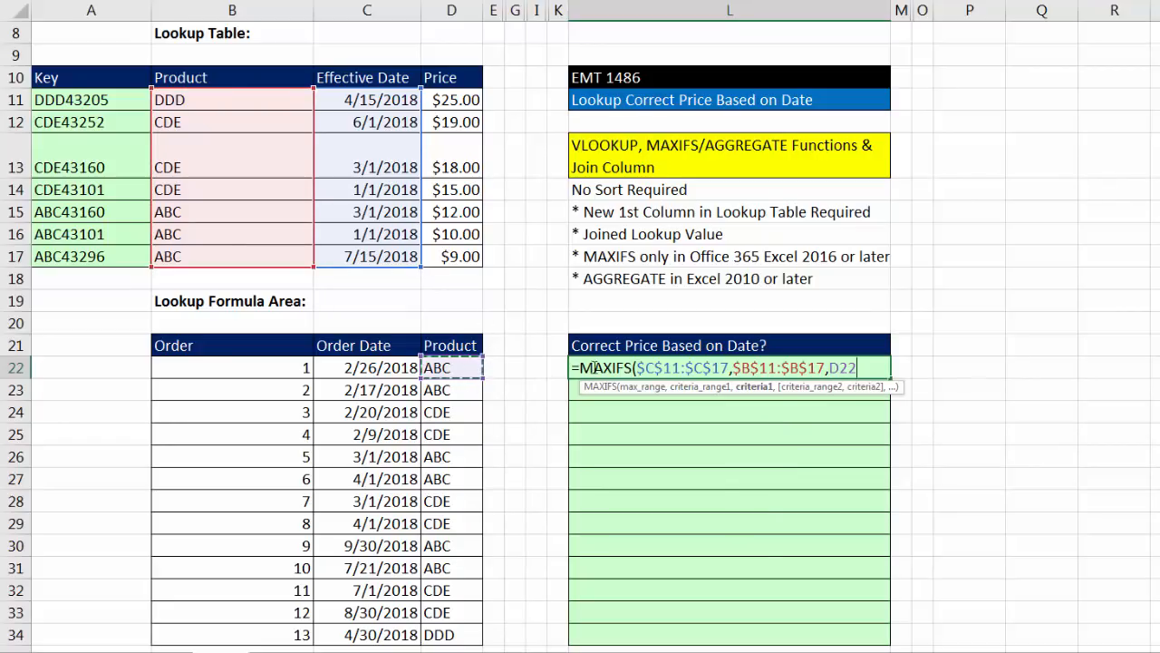
pyautogui.write(',')
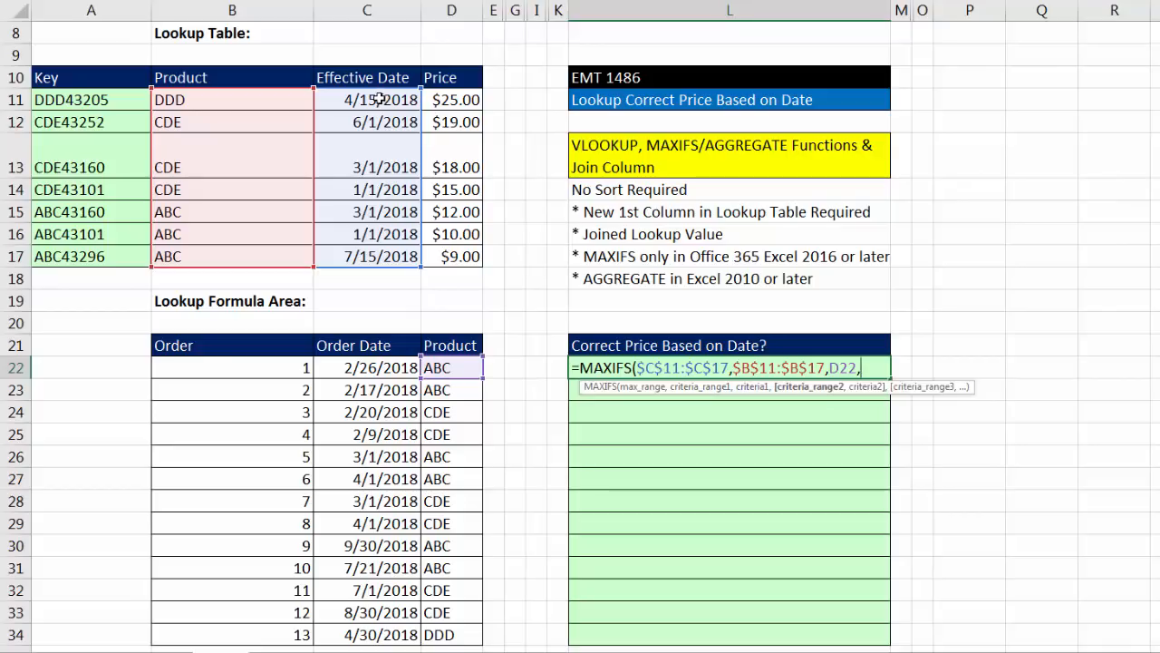
pyautogui.moveTo(367, 100); pyautogui.dragTo(367, 255)
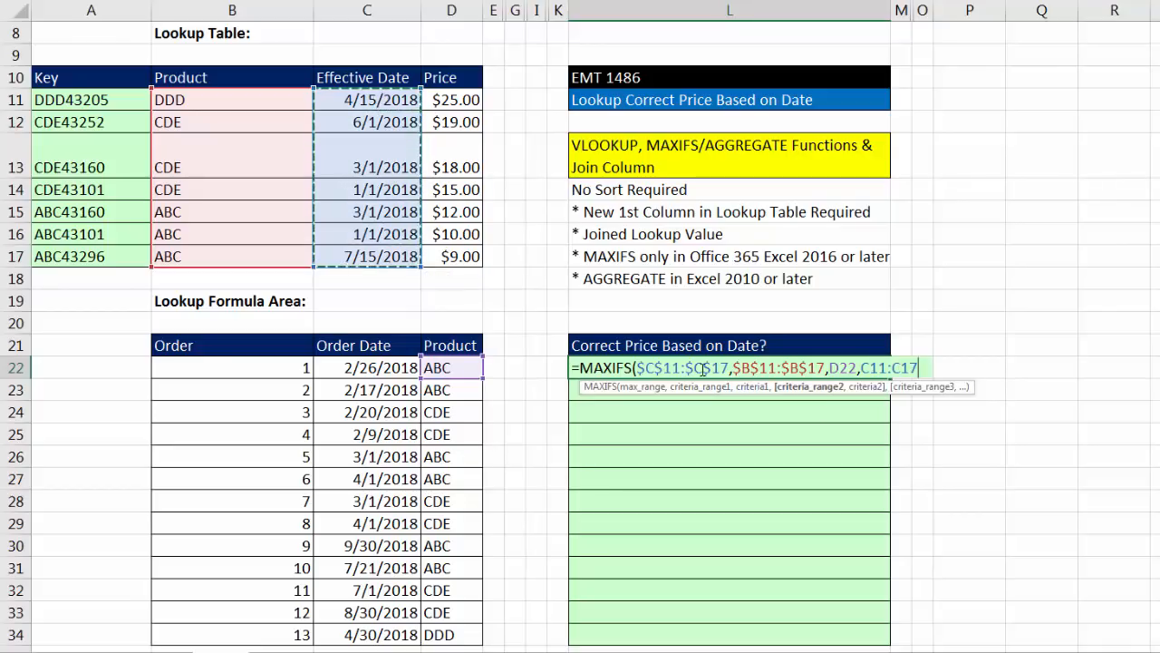
pyautogui.press('f4')
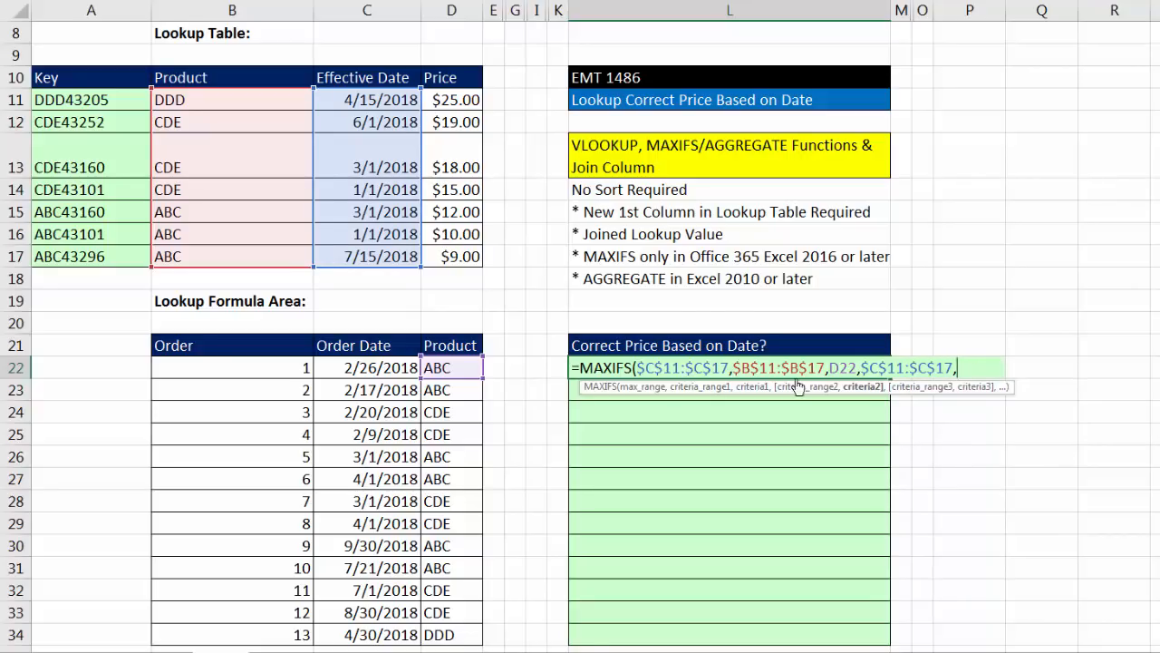
pyautogui.moveTo(931, 450)
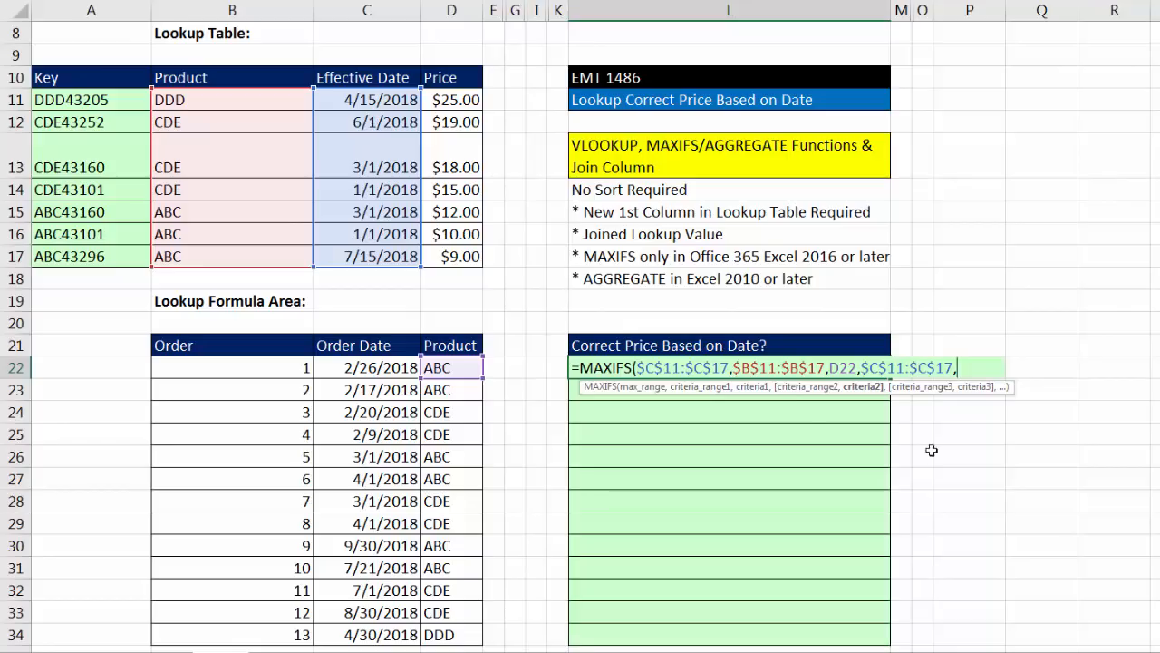
pyautogui.write('"<=')
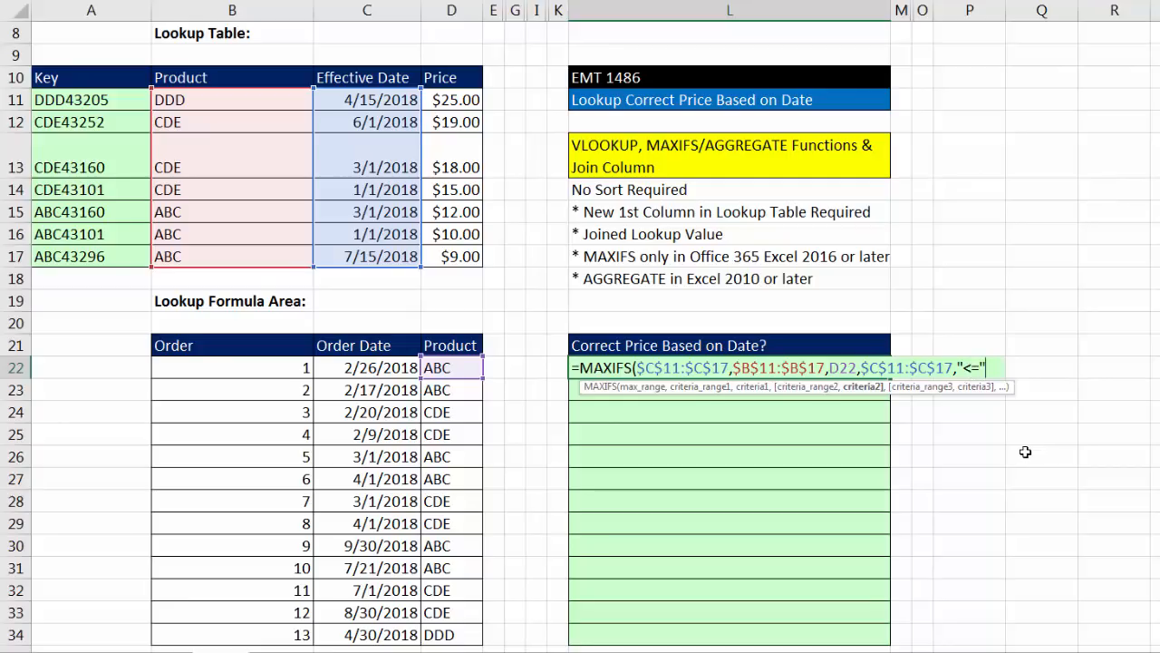
pyautogui.write('&C22')
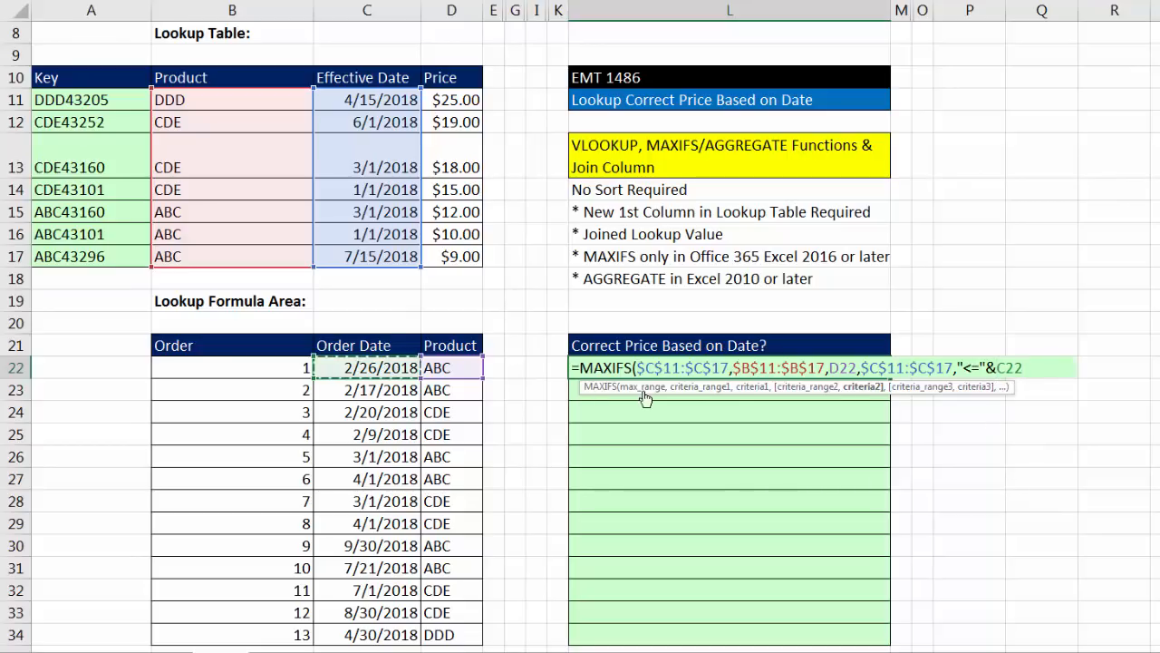
pyautogui.moveTo(983, 394)
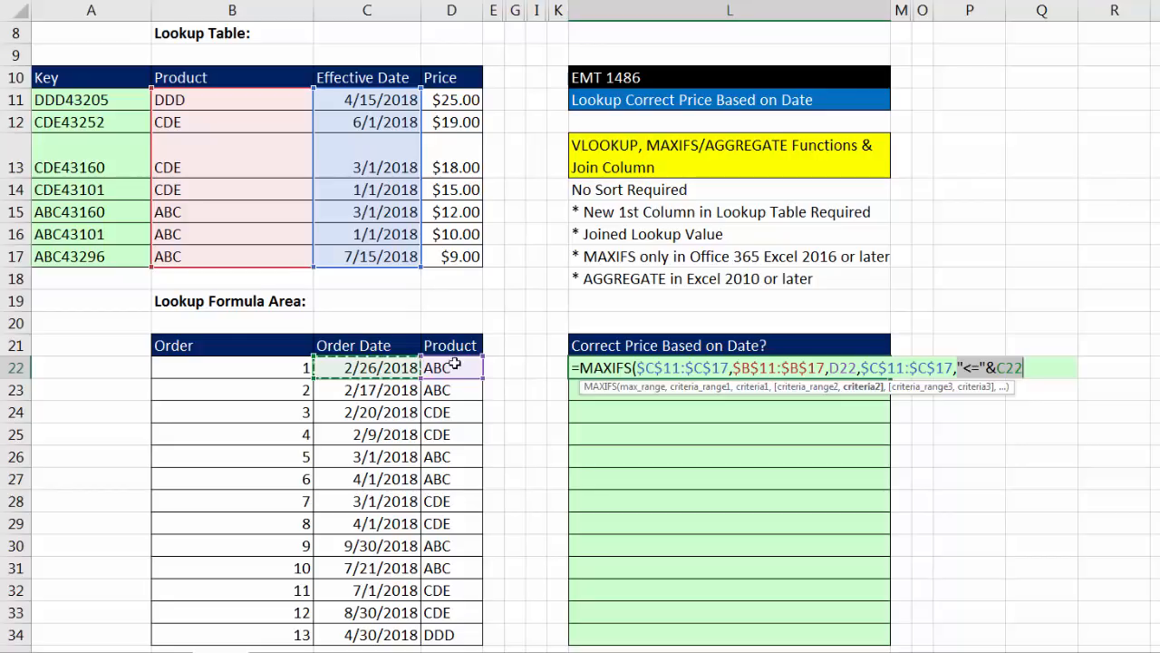
pyautogui.moveTo(342, 228)
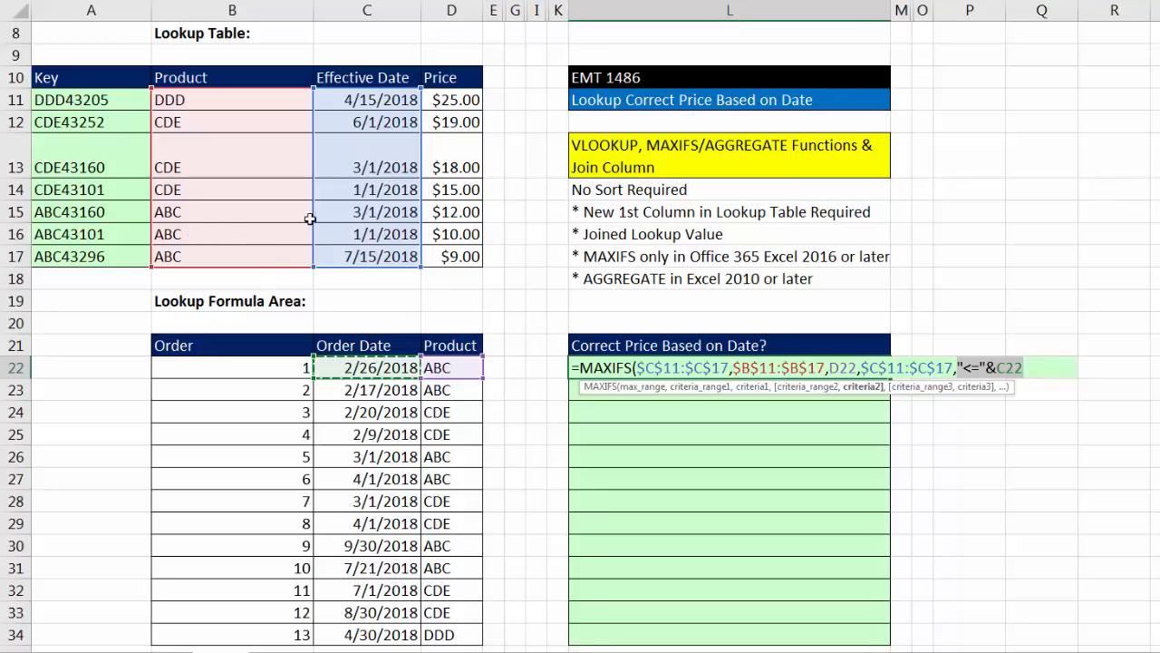
pyautogui.moveTo(390, 235)
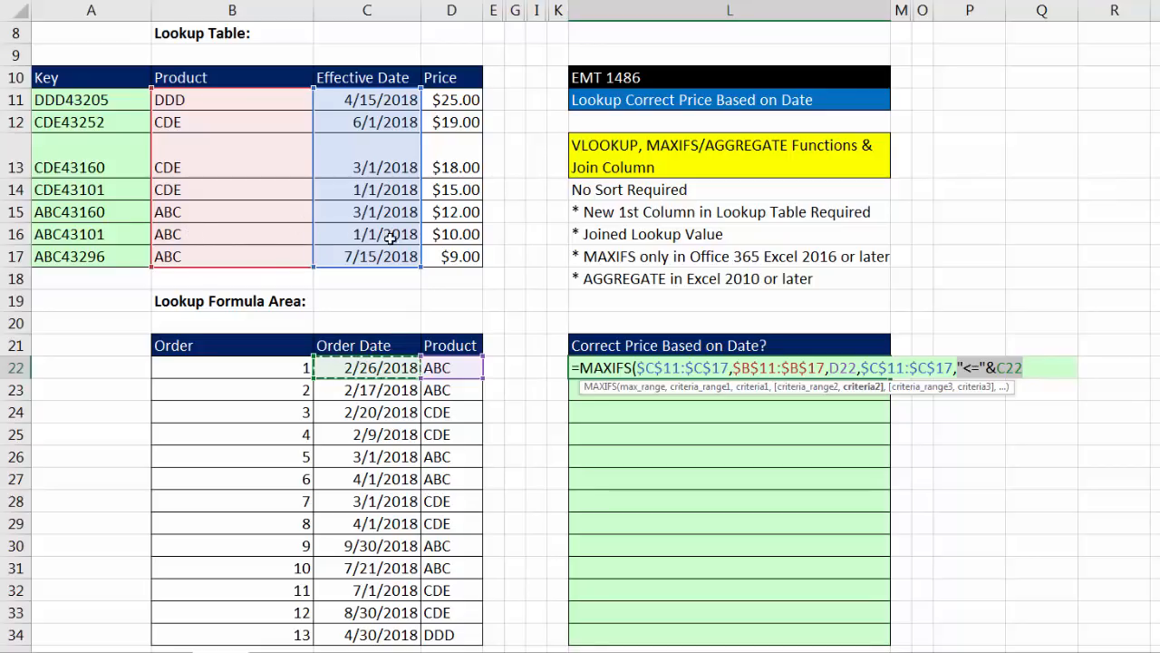
pyautogui.moveTo(1031, 389)
pyautogui.write(')')
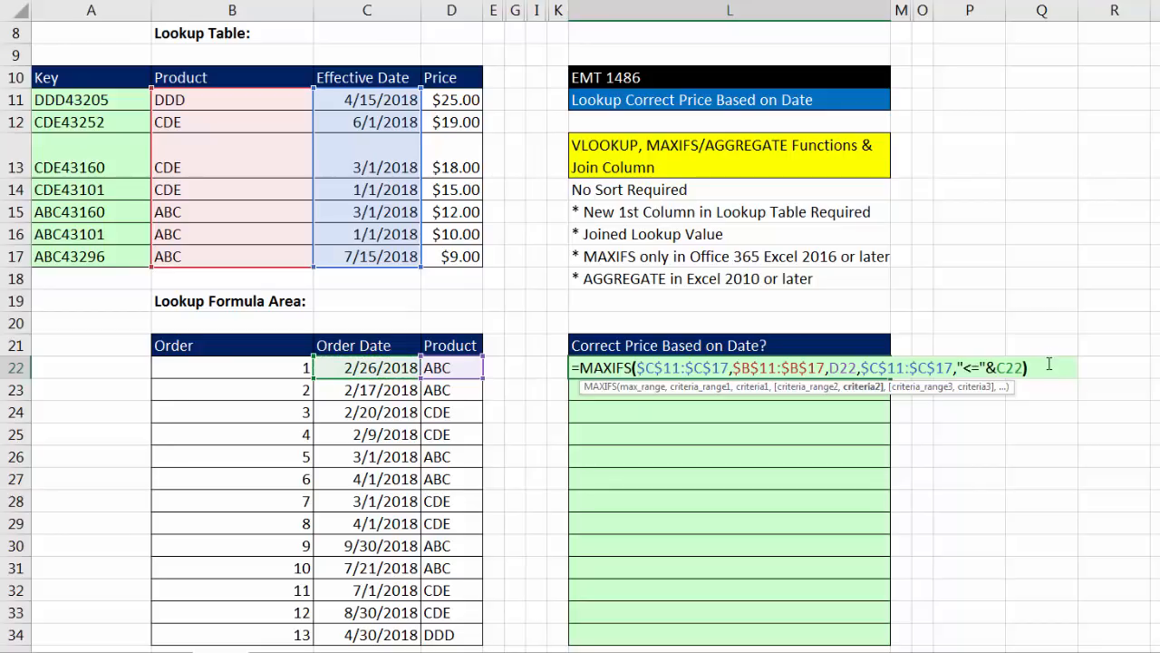
pyautogui.press('Enter')
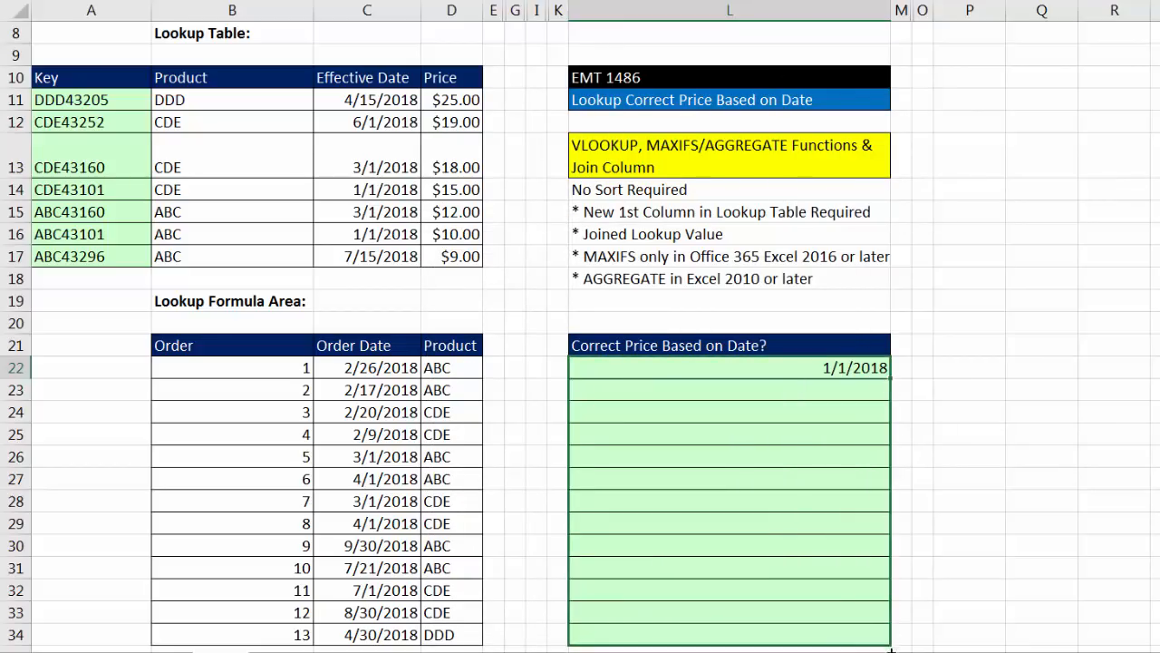
pyautogui.moveTo(888, 367); pyautogui.dragTo(888, 634)
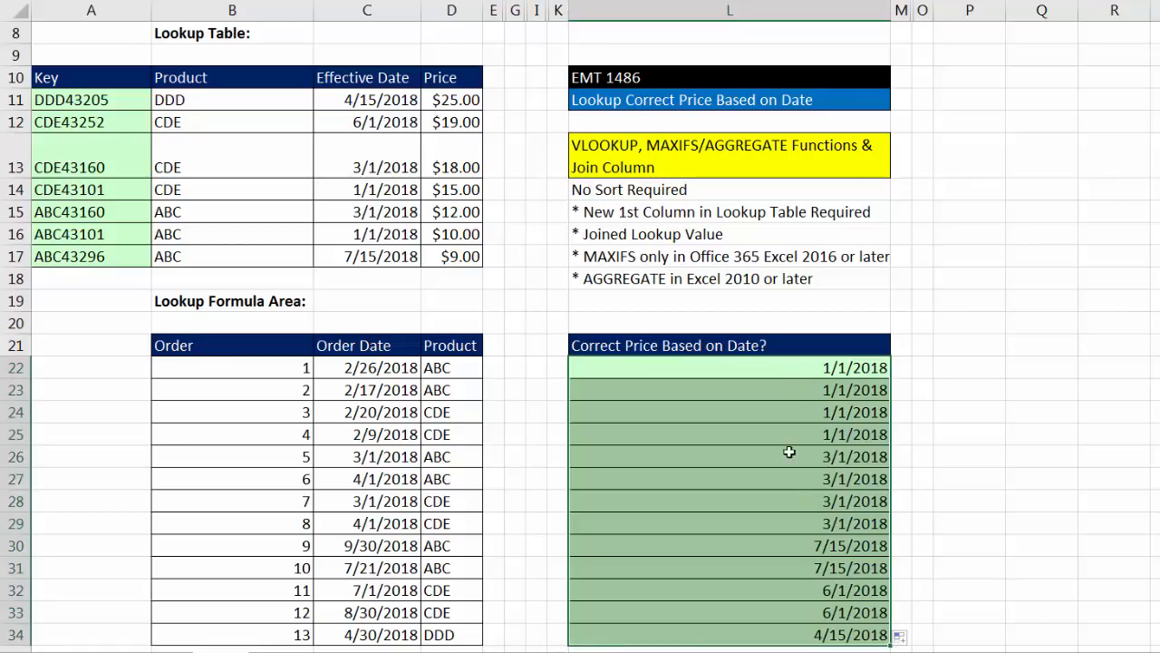
pyautogui.moveTo(804, 624)
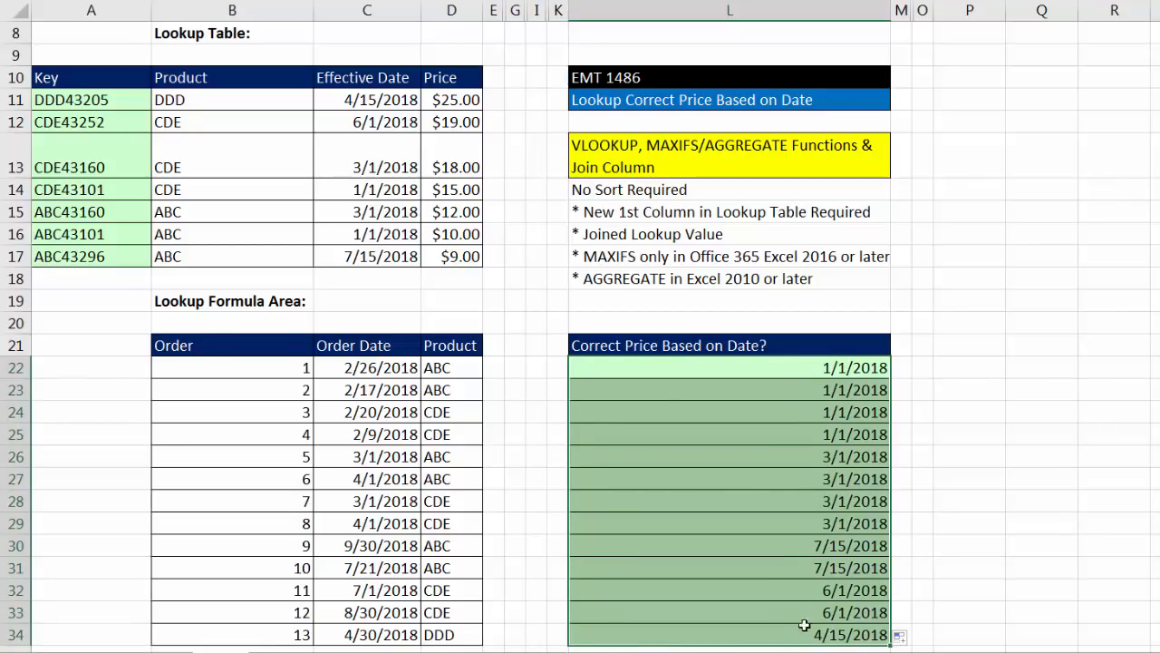
pyautogui.moveTo(376, 263)
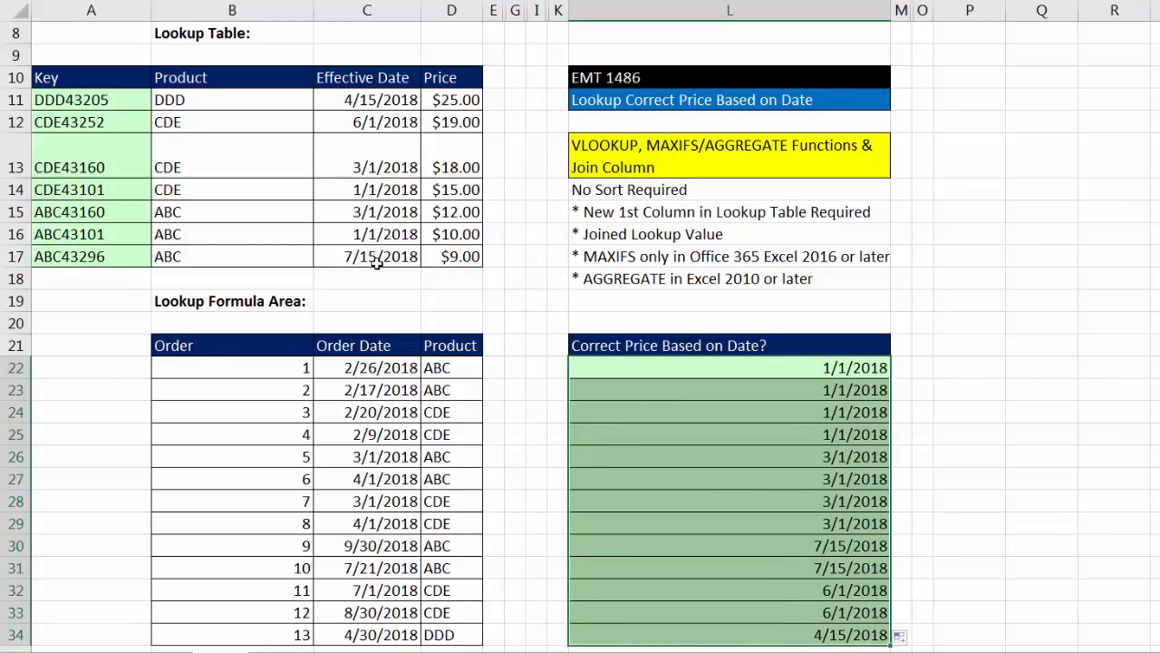
pyautogui.moveTo(611, 546)
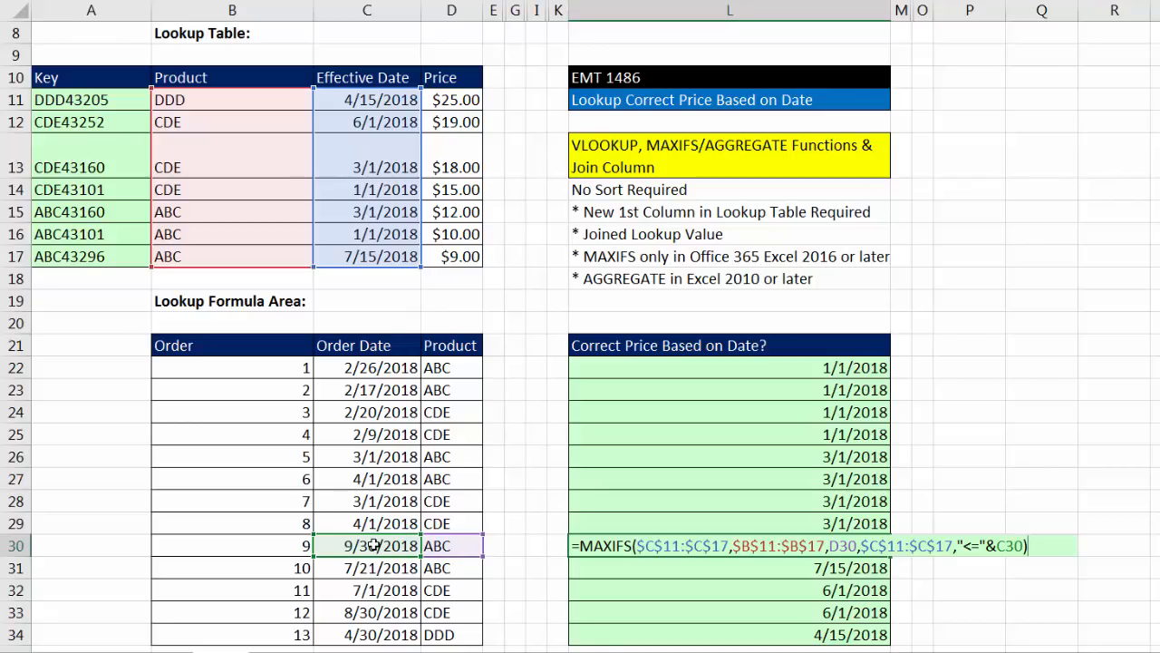
pyautogui.moveTo(354, 270)
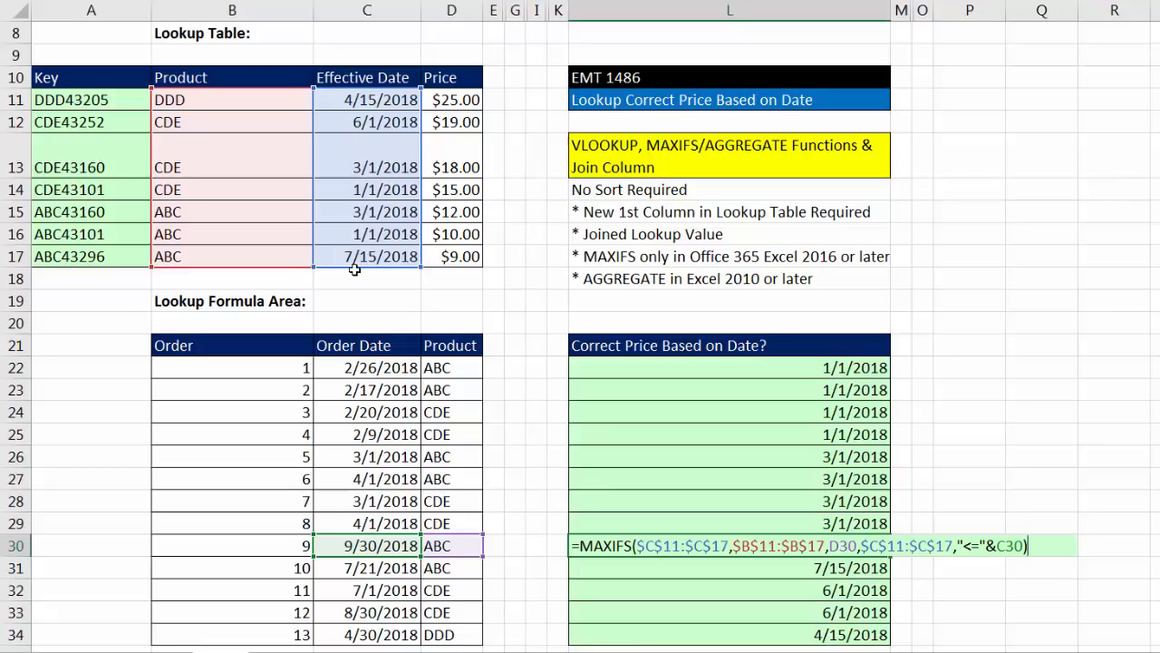
pyautogui.moveTo(343, 211)
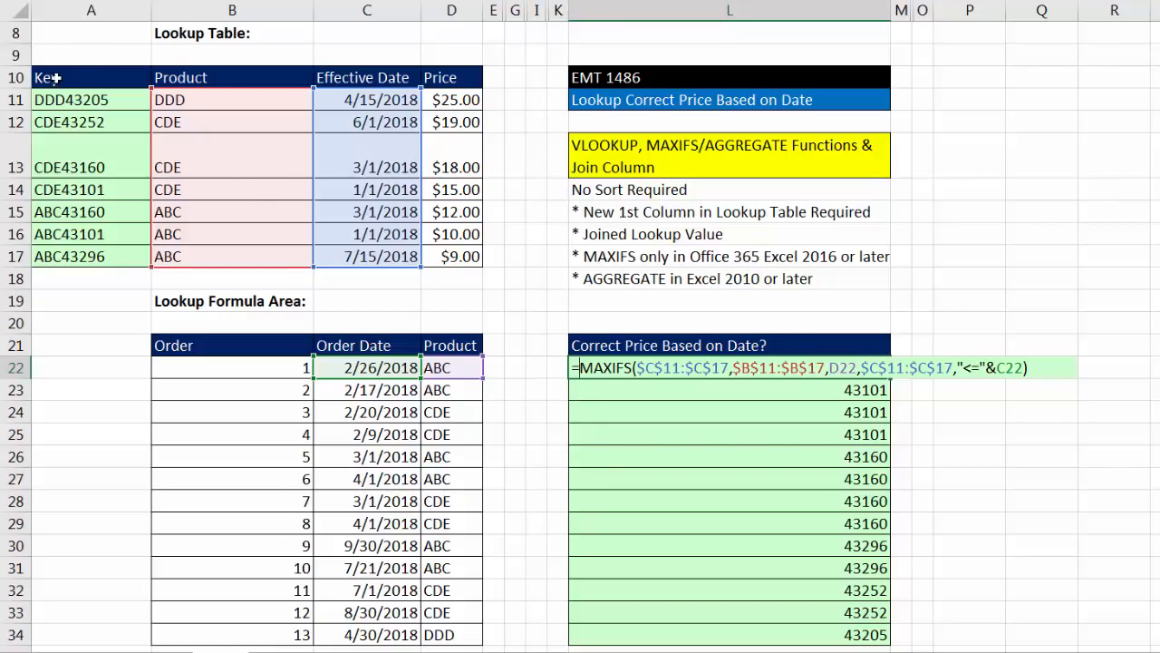
pyautogui.moveTo(516, 350)
pyautogui.write('D22&')
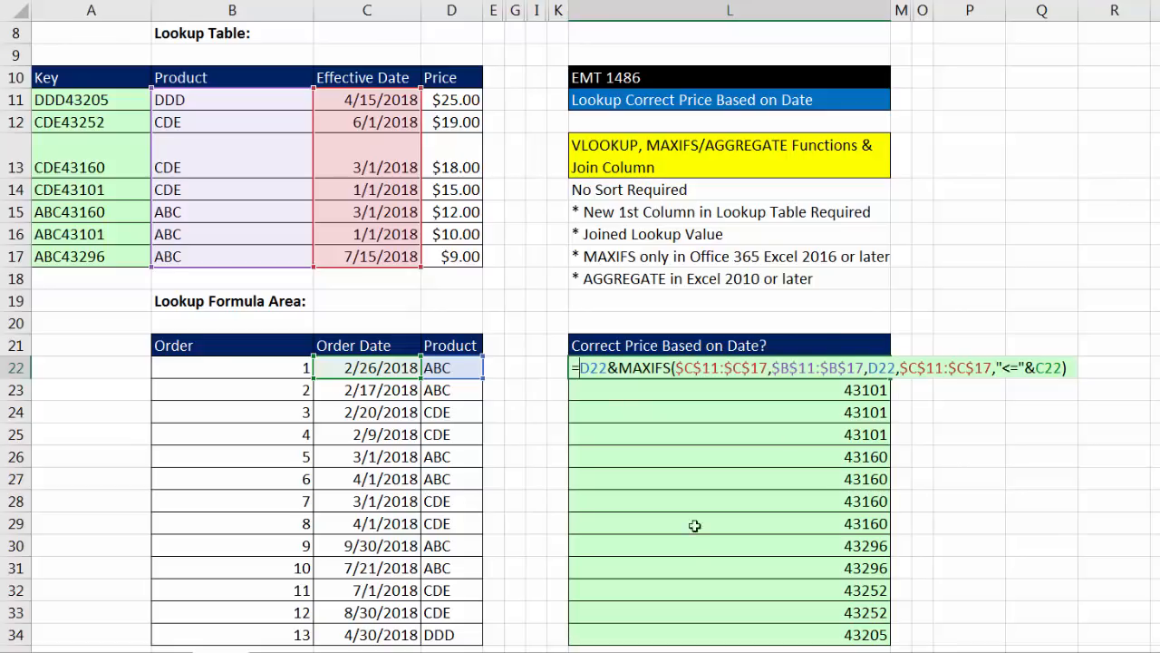
# Step: Wrap L22 in VLOOKUP over the Key table A11:D17, returning column 4 with exact match
pyautogui.write('VLOOKUP(')
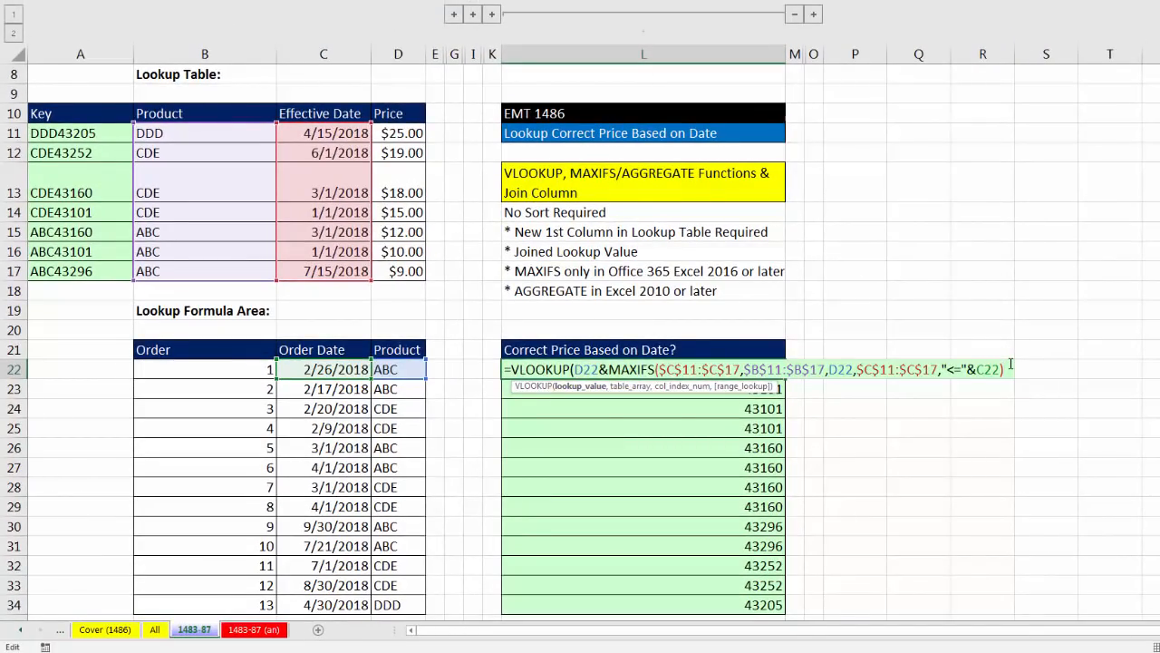
pyautogui.write(',A11:B11')
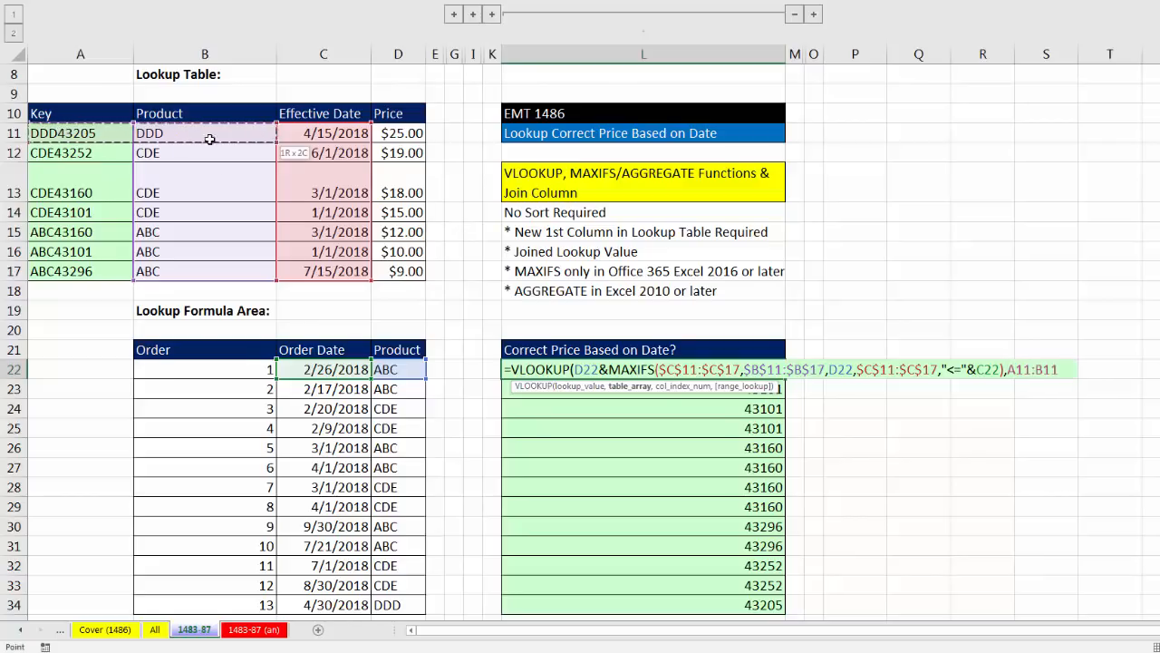
pyautogui.moveTo(209, 138); pyautogui.dragTo(398, 271)
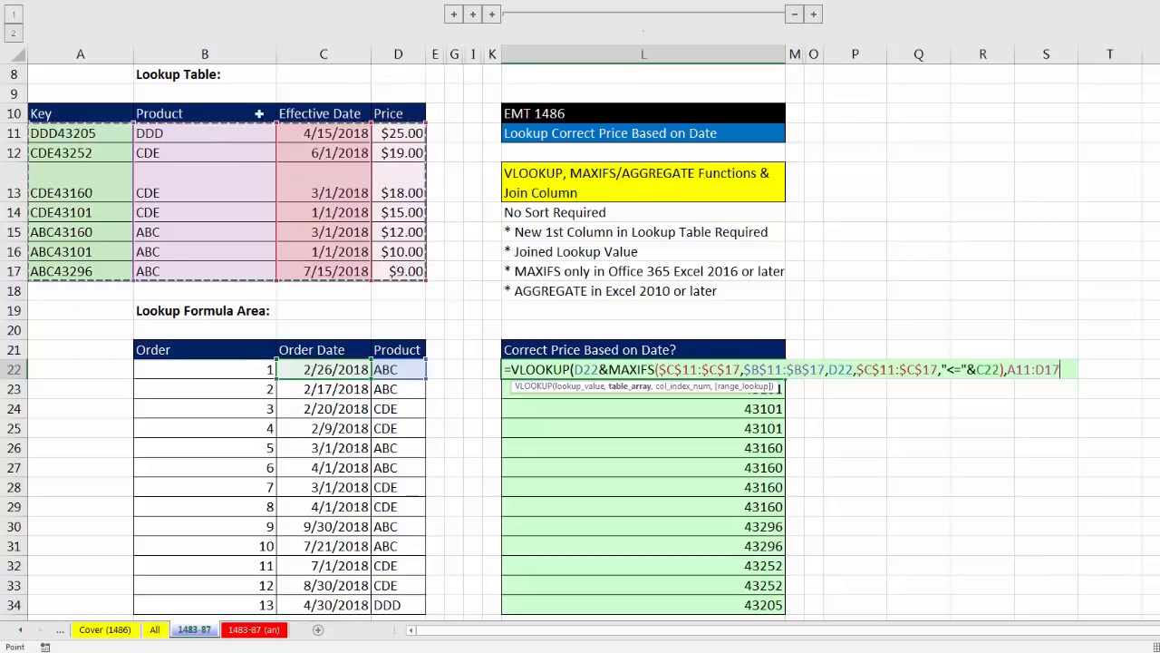
pyautogui.moveTo(1029, 457)
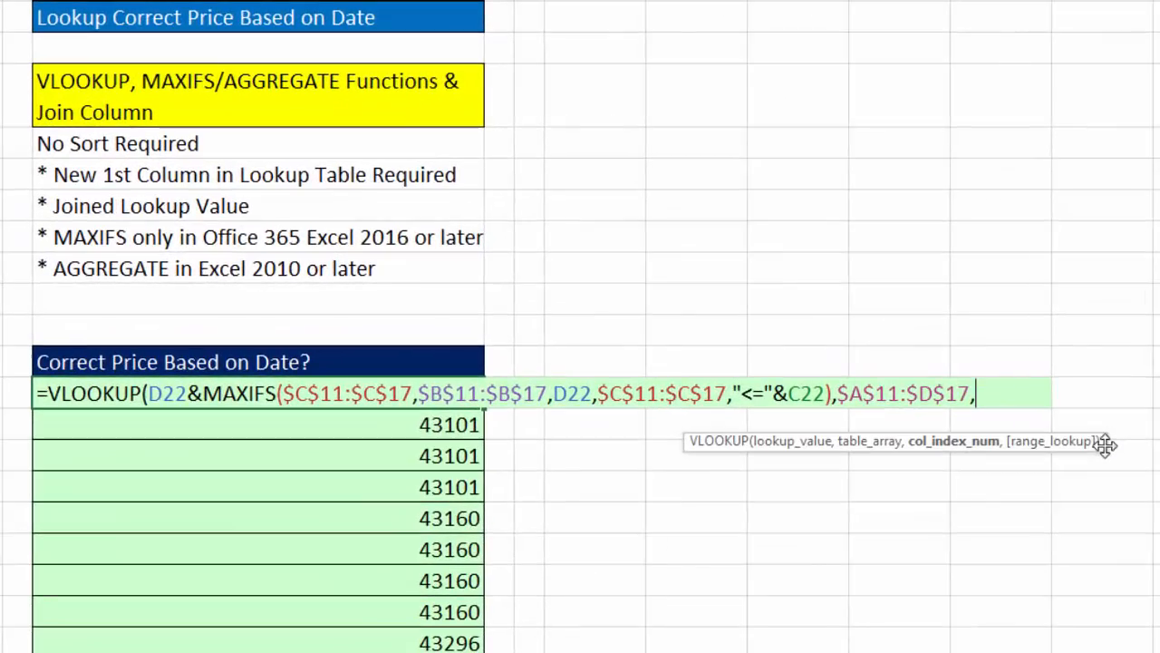
pyautogui.moveTo(992, 466)
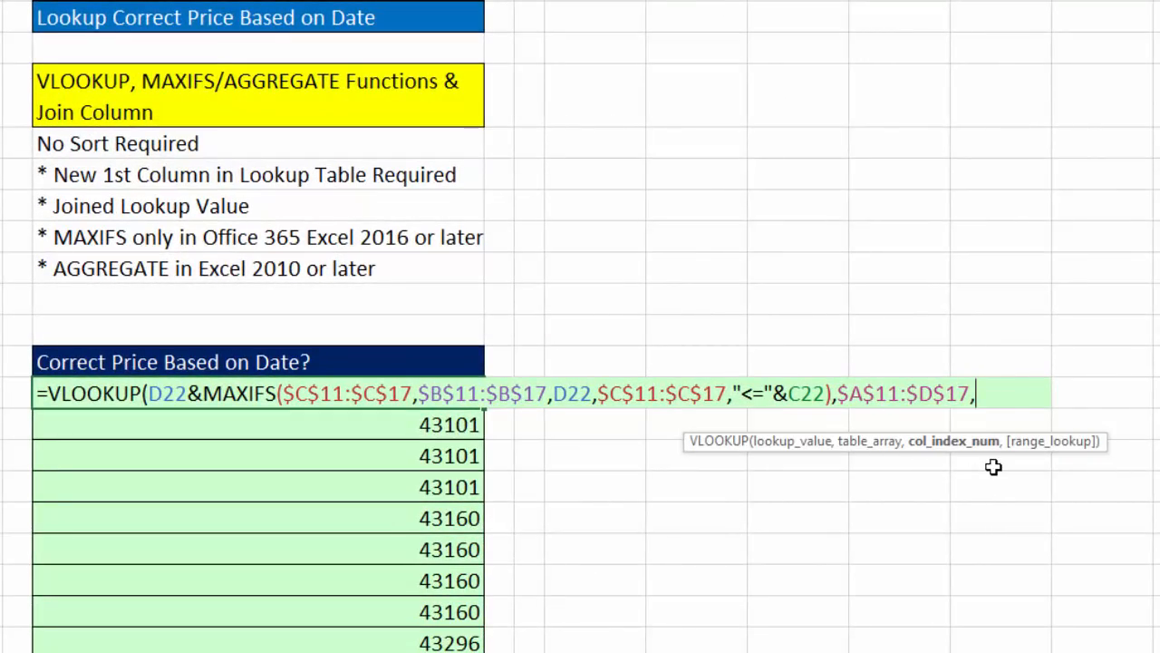
pyautogui.write('4')
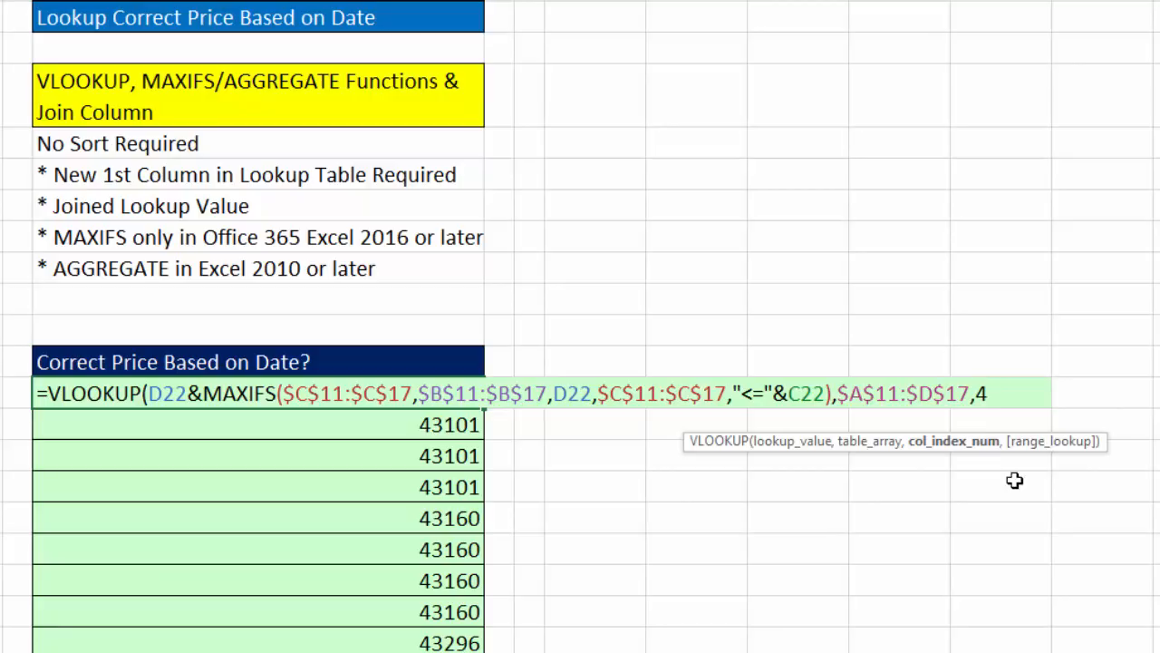
pyautogui.write(',')
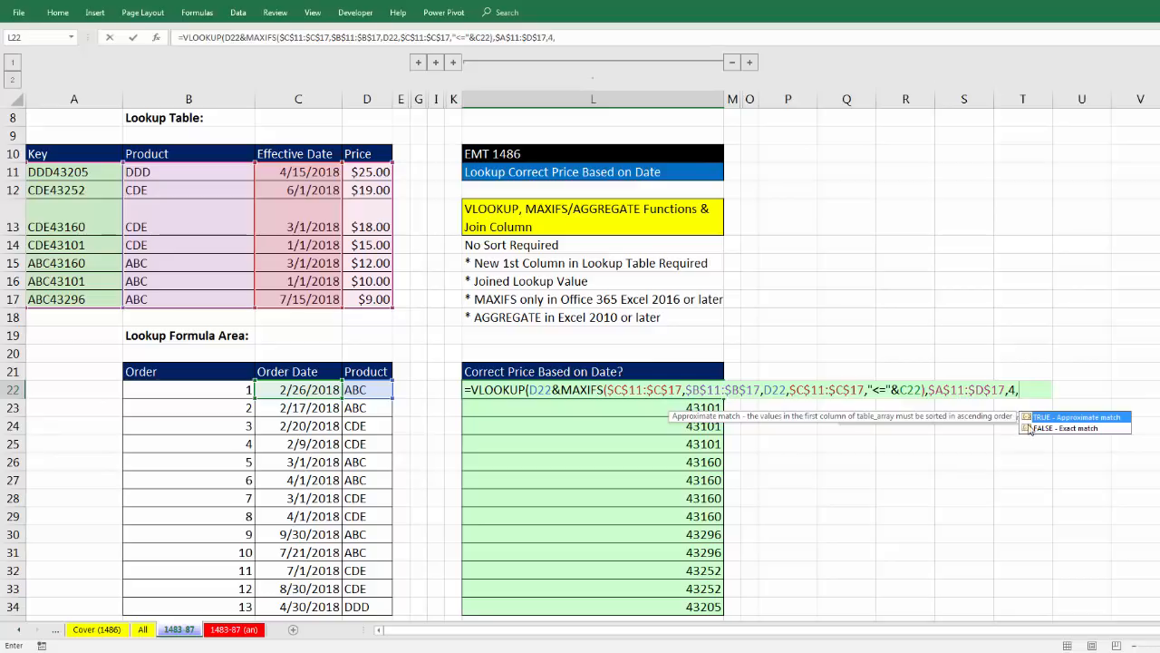
pyautogui.moveTo(1040, 438)
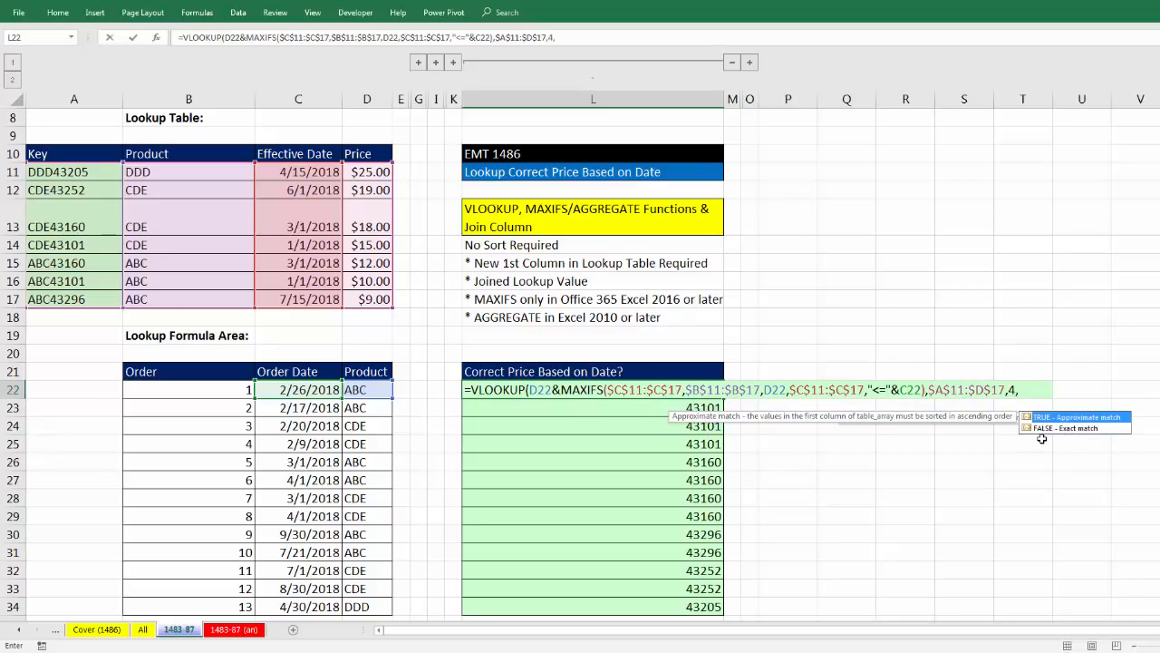
pyautogui.write('0)')
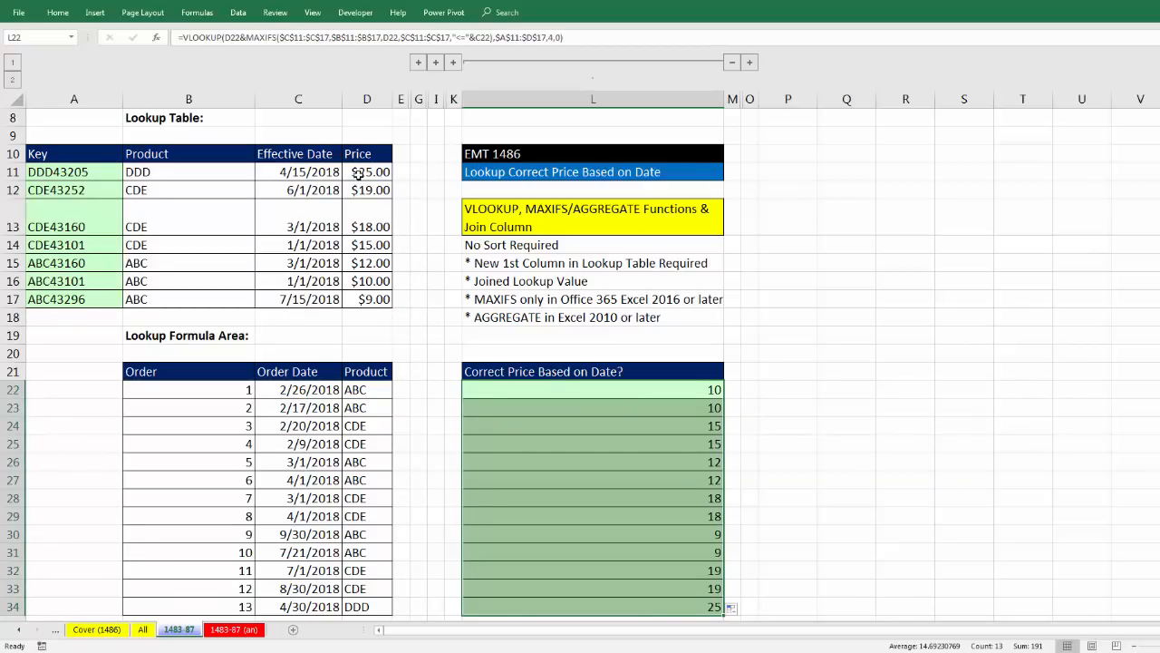
# Step: Sort the lookup table rows through the right-click Sort menu
pyautogui.rightClick(298, 171)
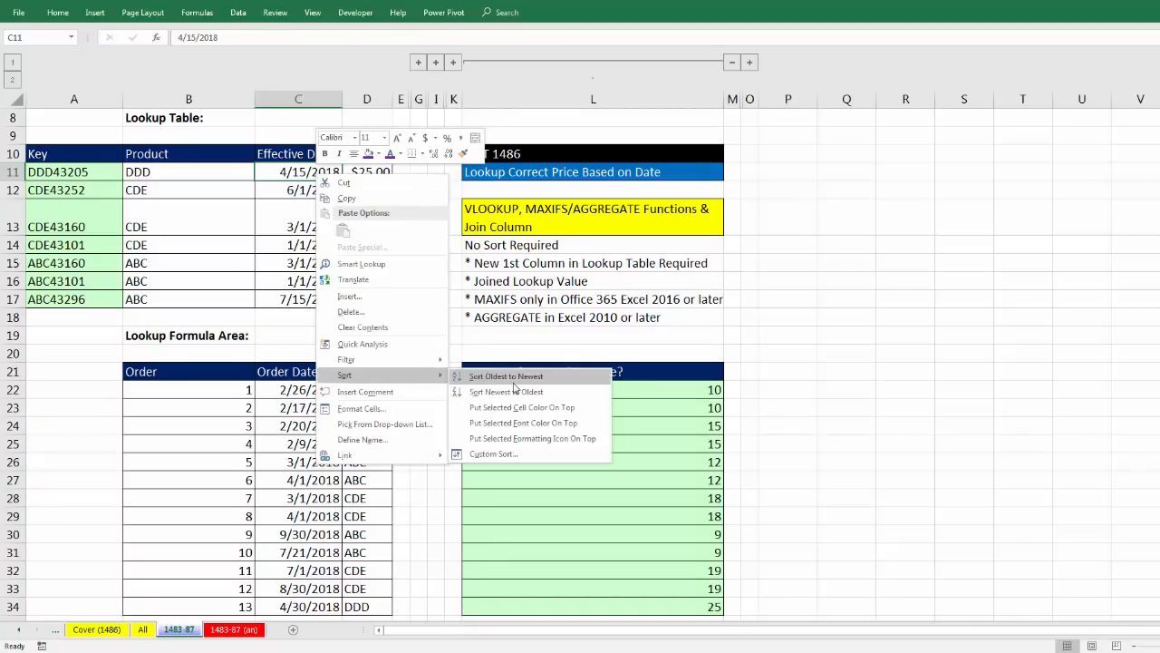
pyautogui.click(506, 375)
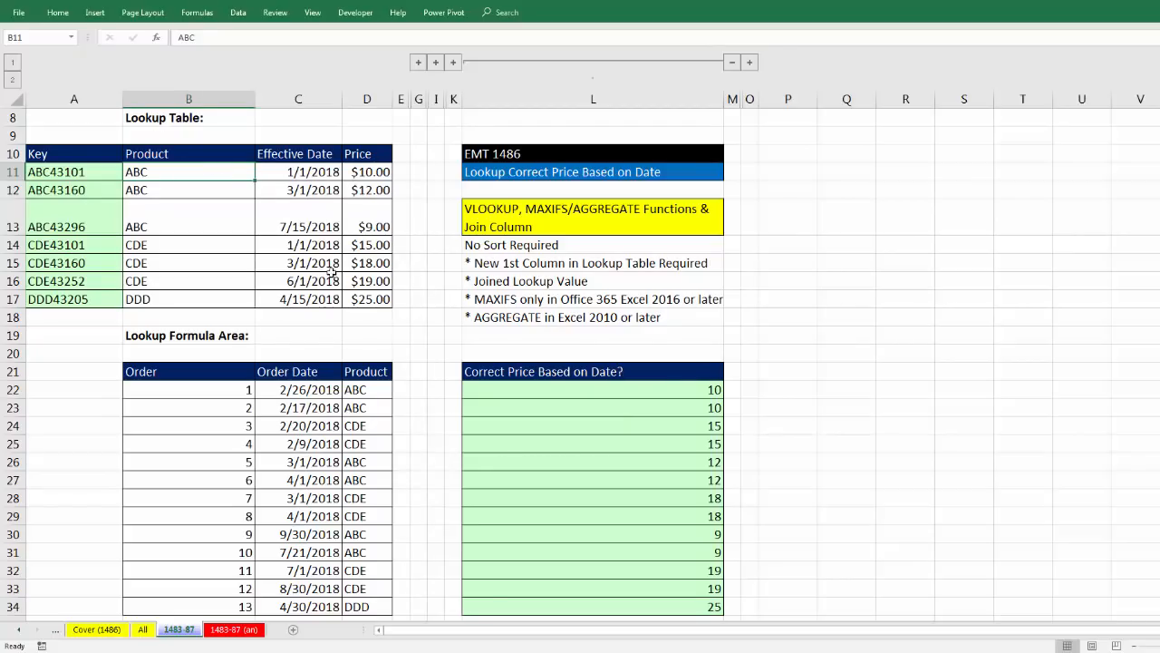
pyautogui.moveTo(657, 449)
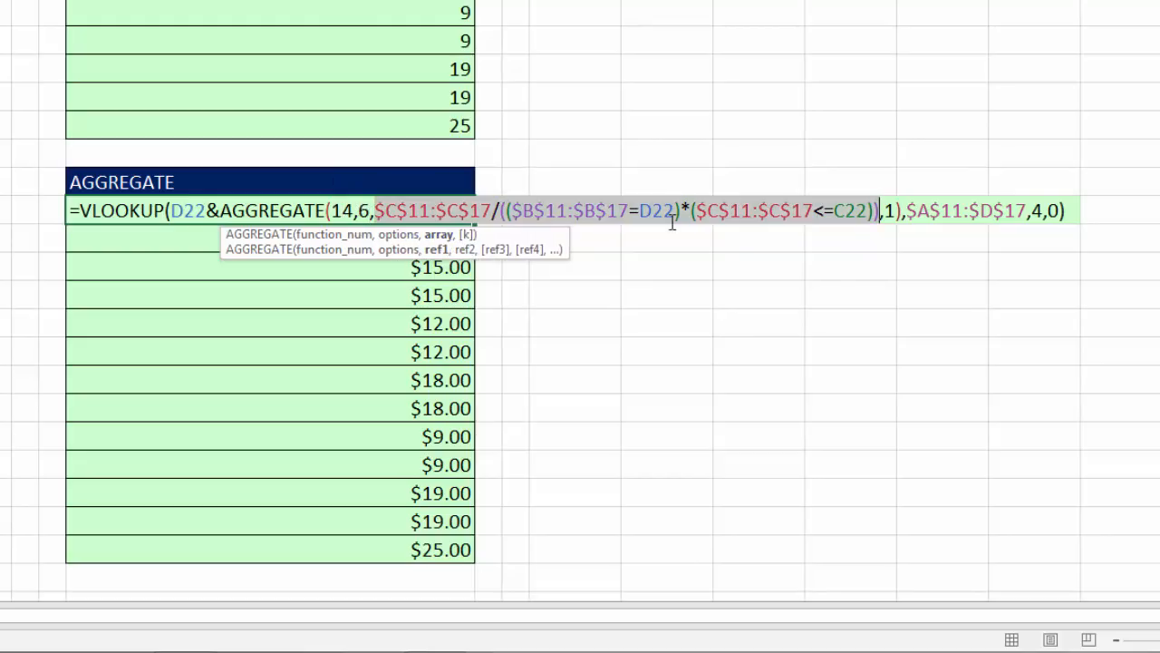
pyautogui.moveTo(832, 225)
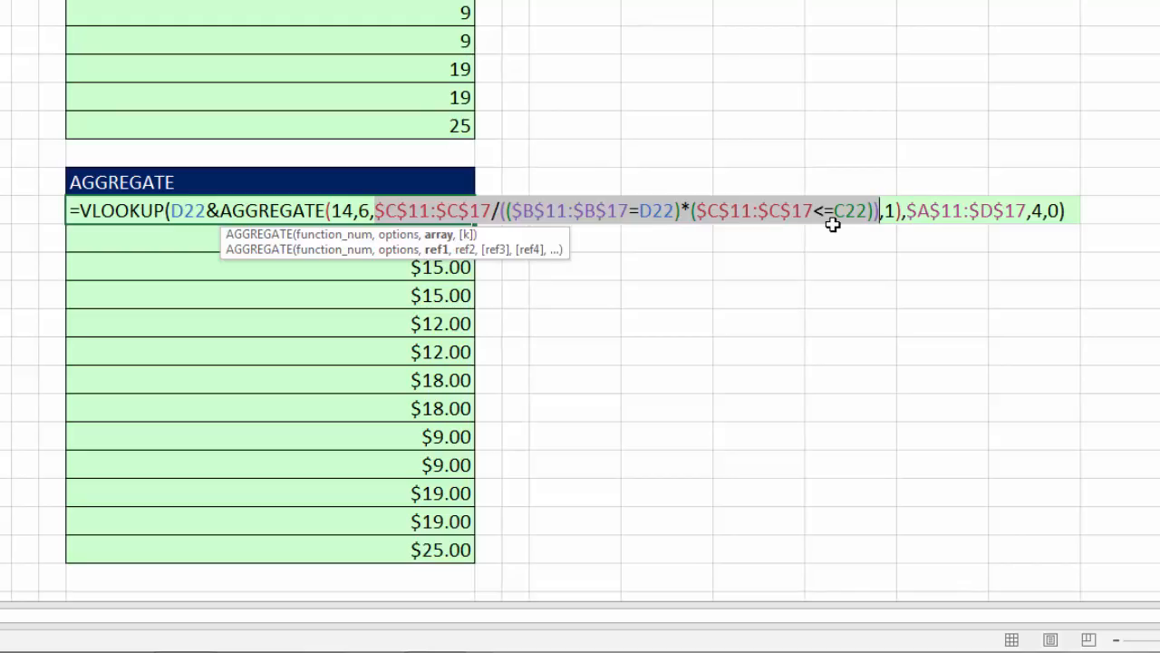
pyautogui.moveTo(469, 243)
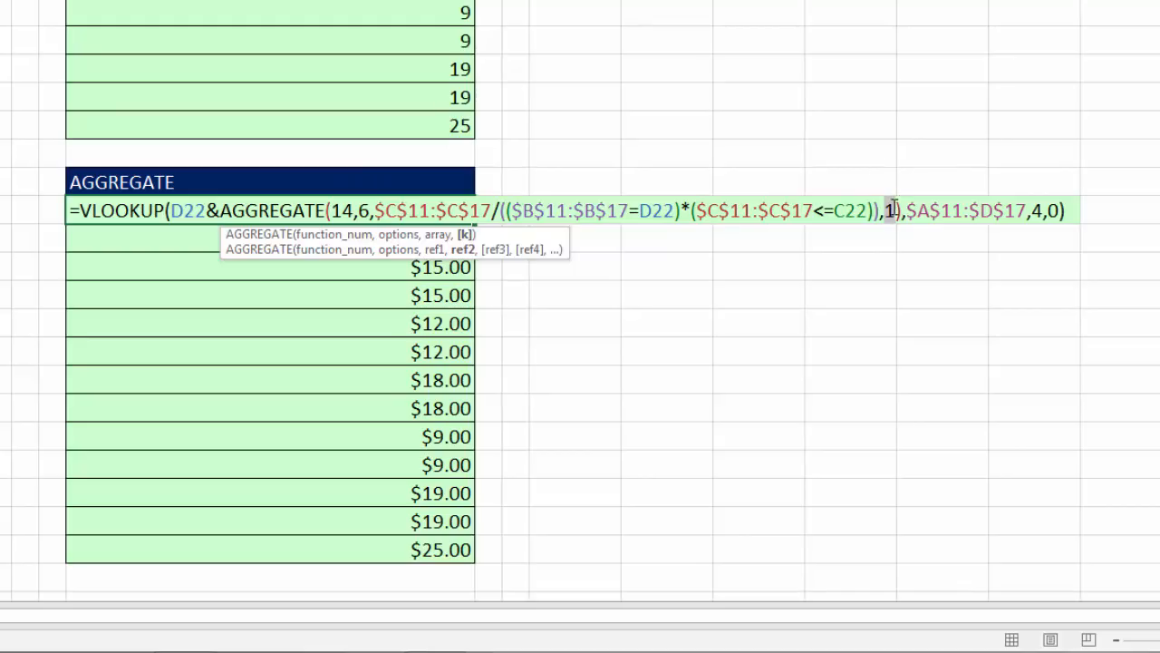
pyautogui.moveTo(654, 178)
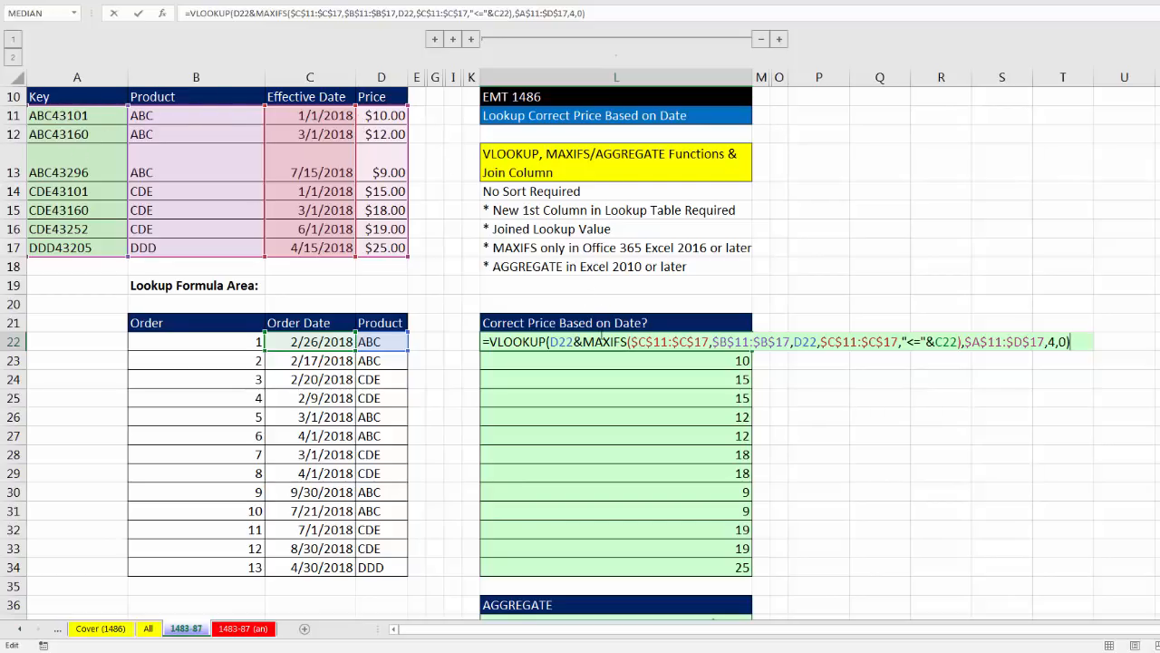
pyautogui.moveTo(614, 399)
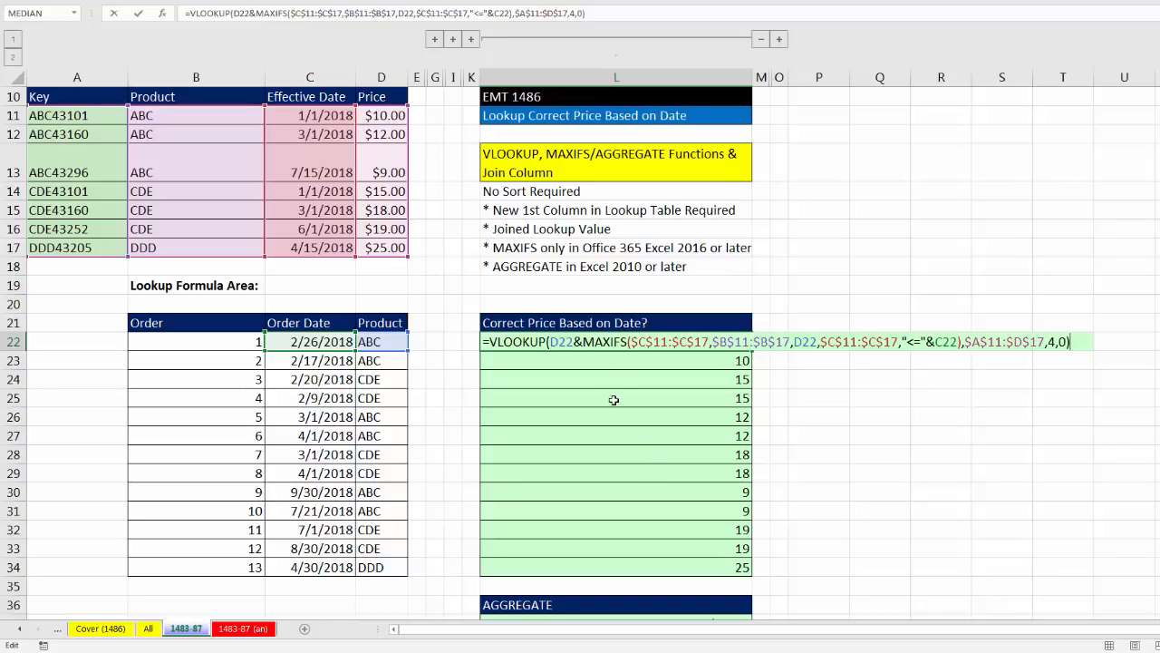
pyautogui.moveTo(619, 388)
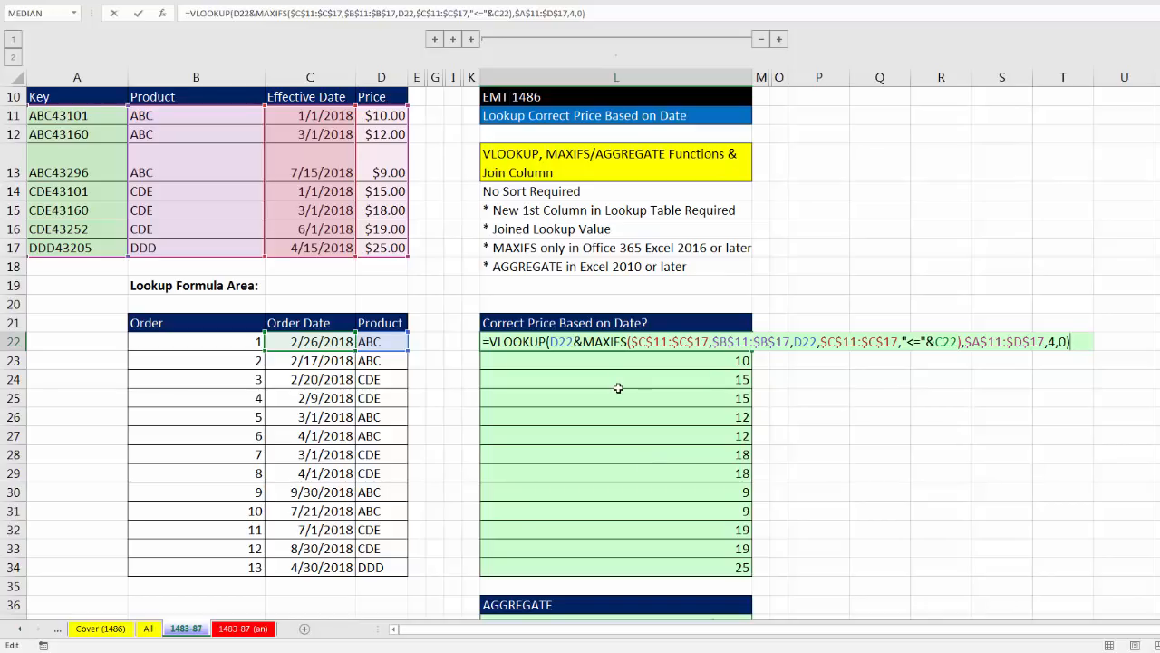